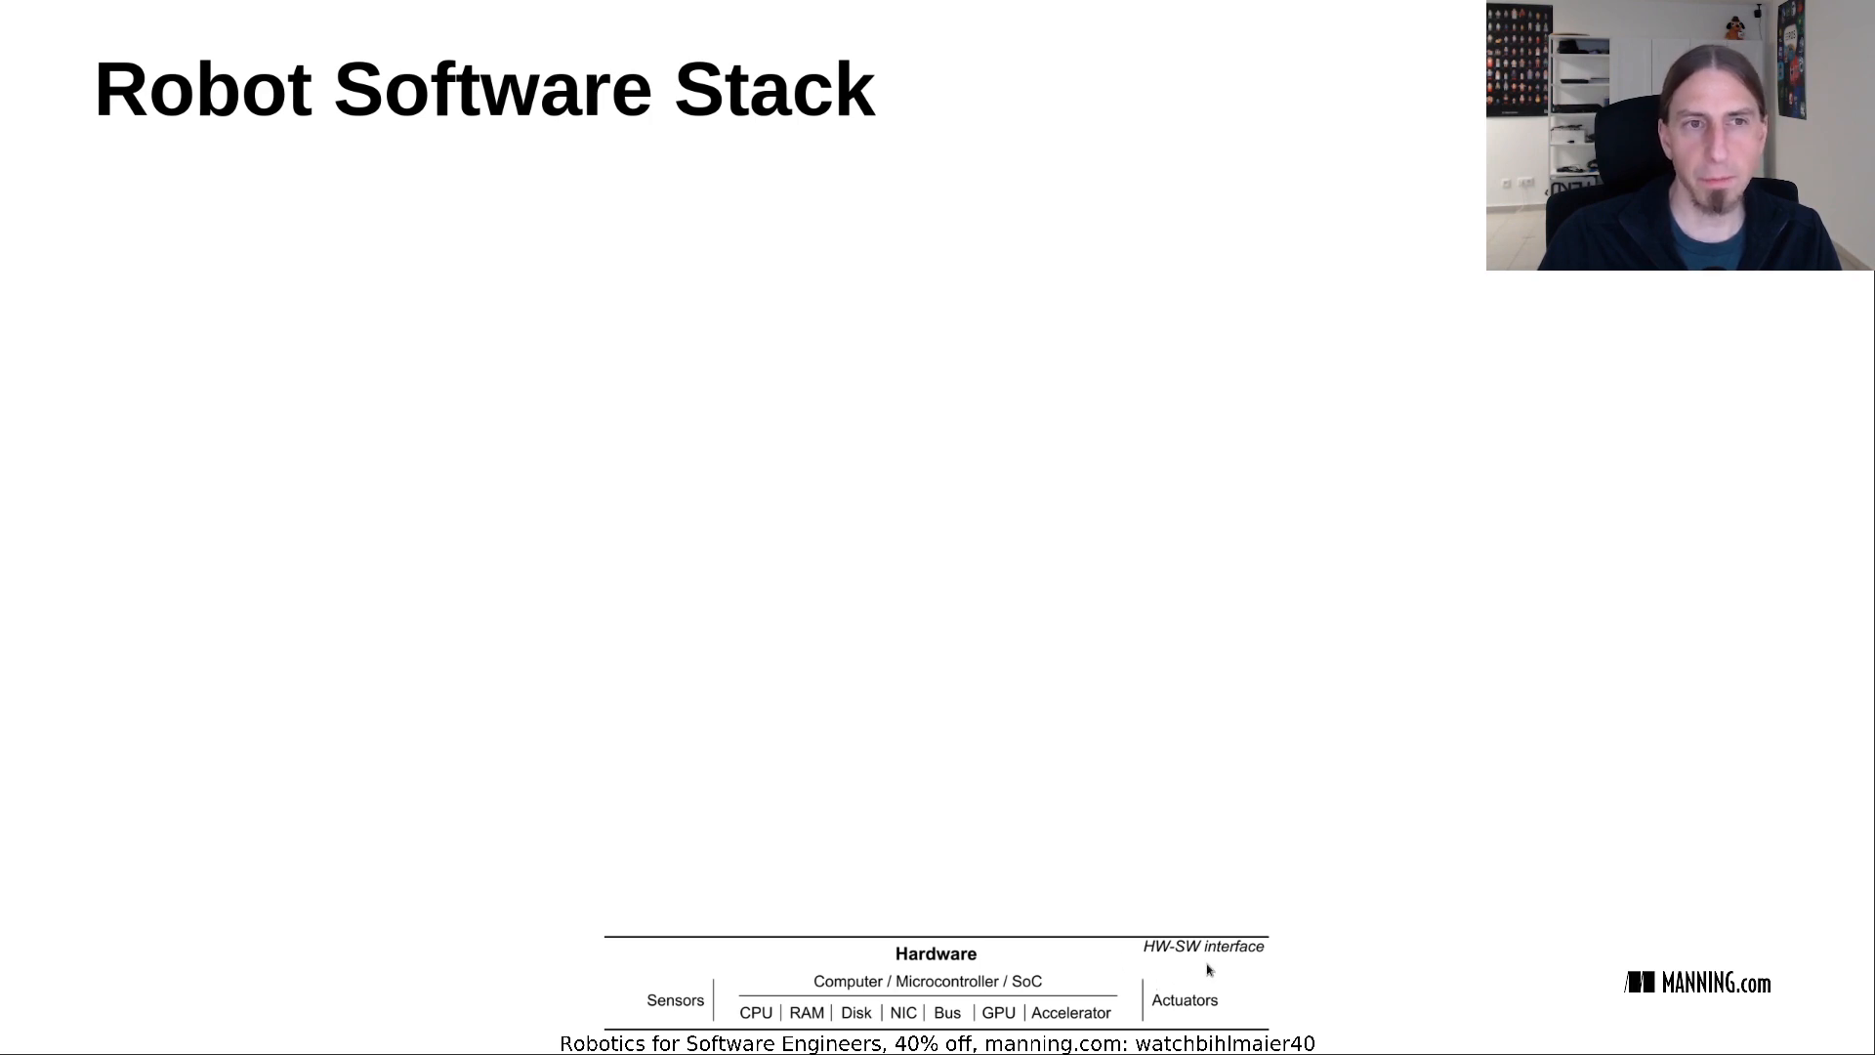
pyautogui.moveTo(556, 796)
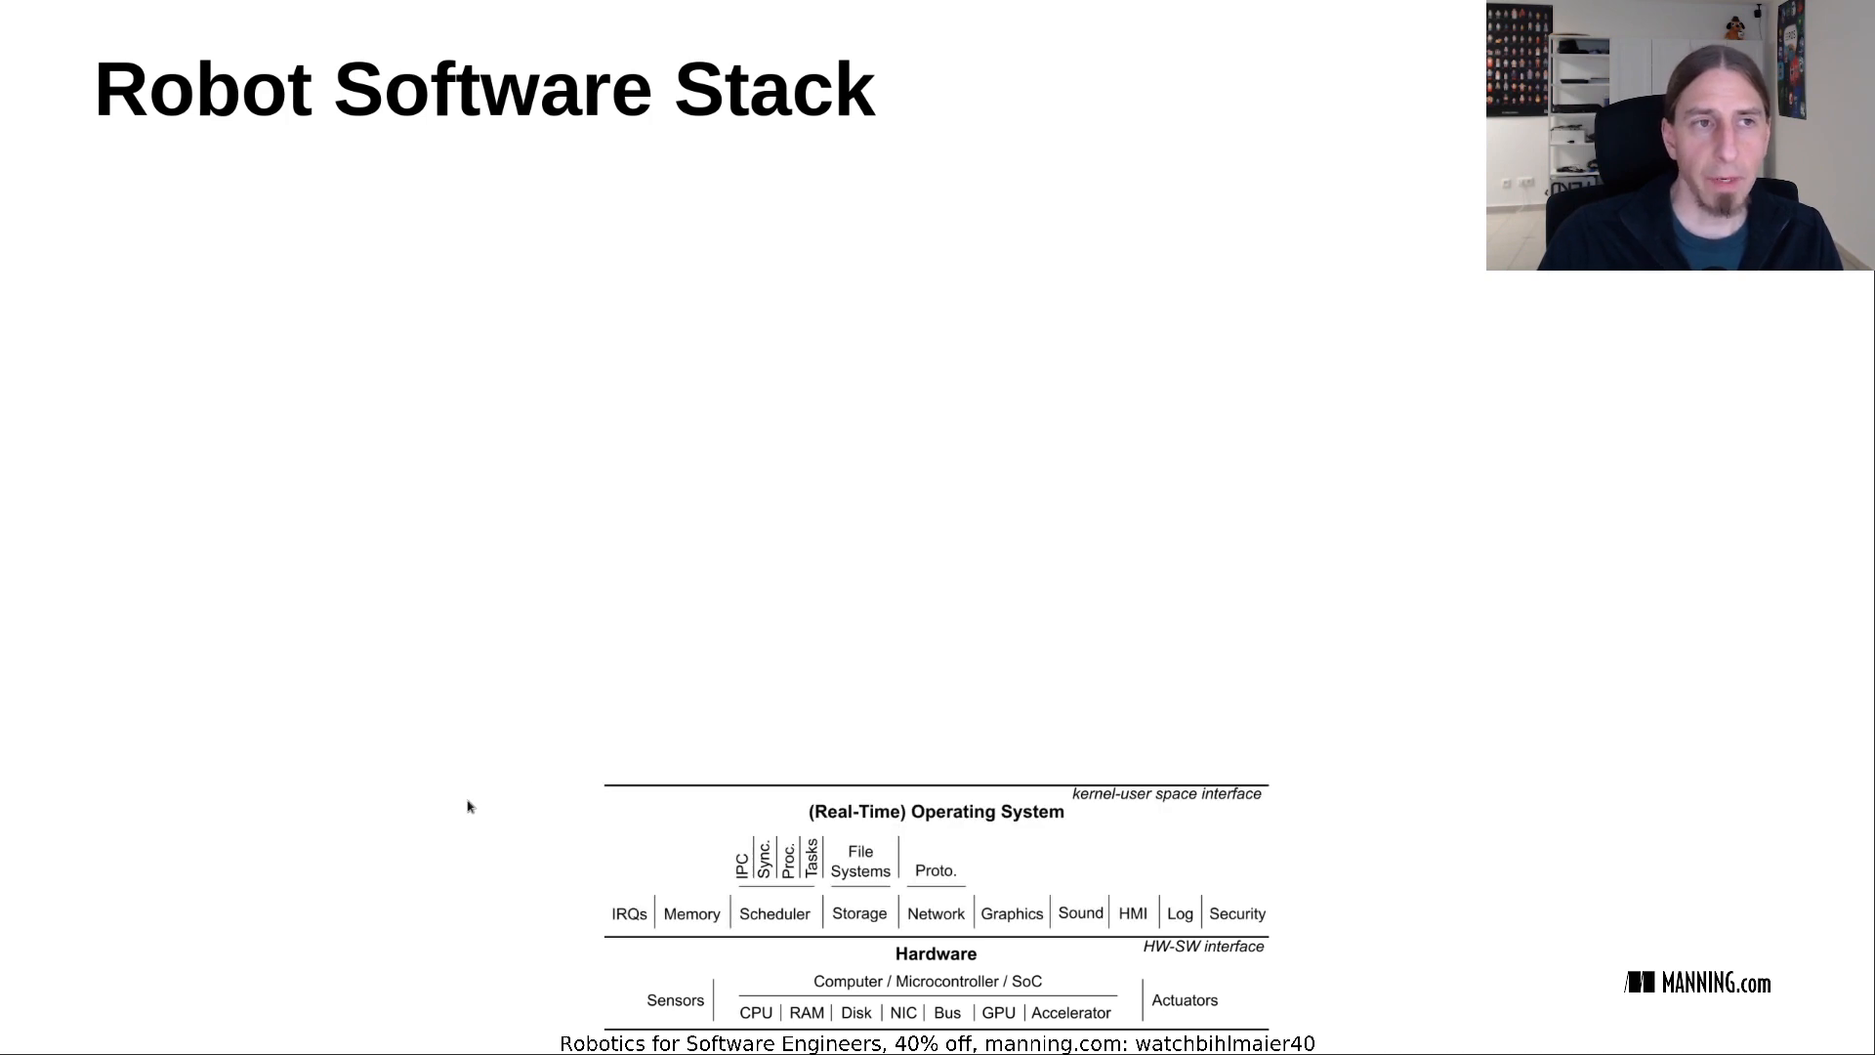
pyautogui.moveTo(1281, 896)
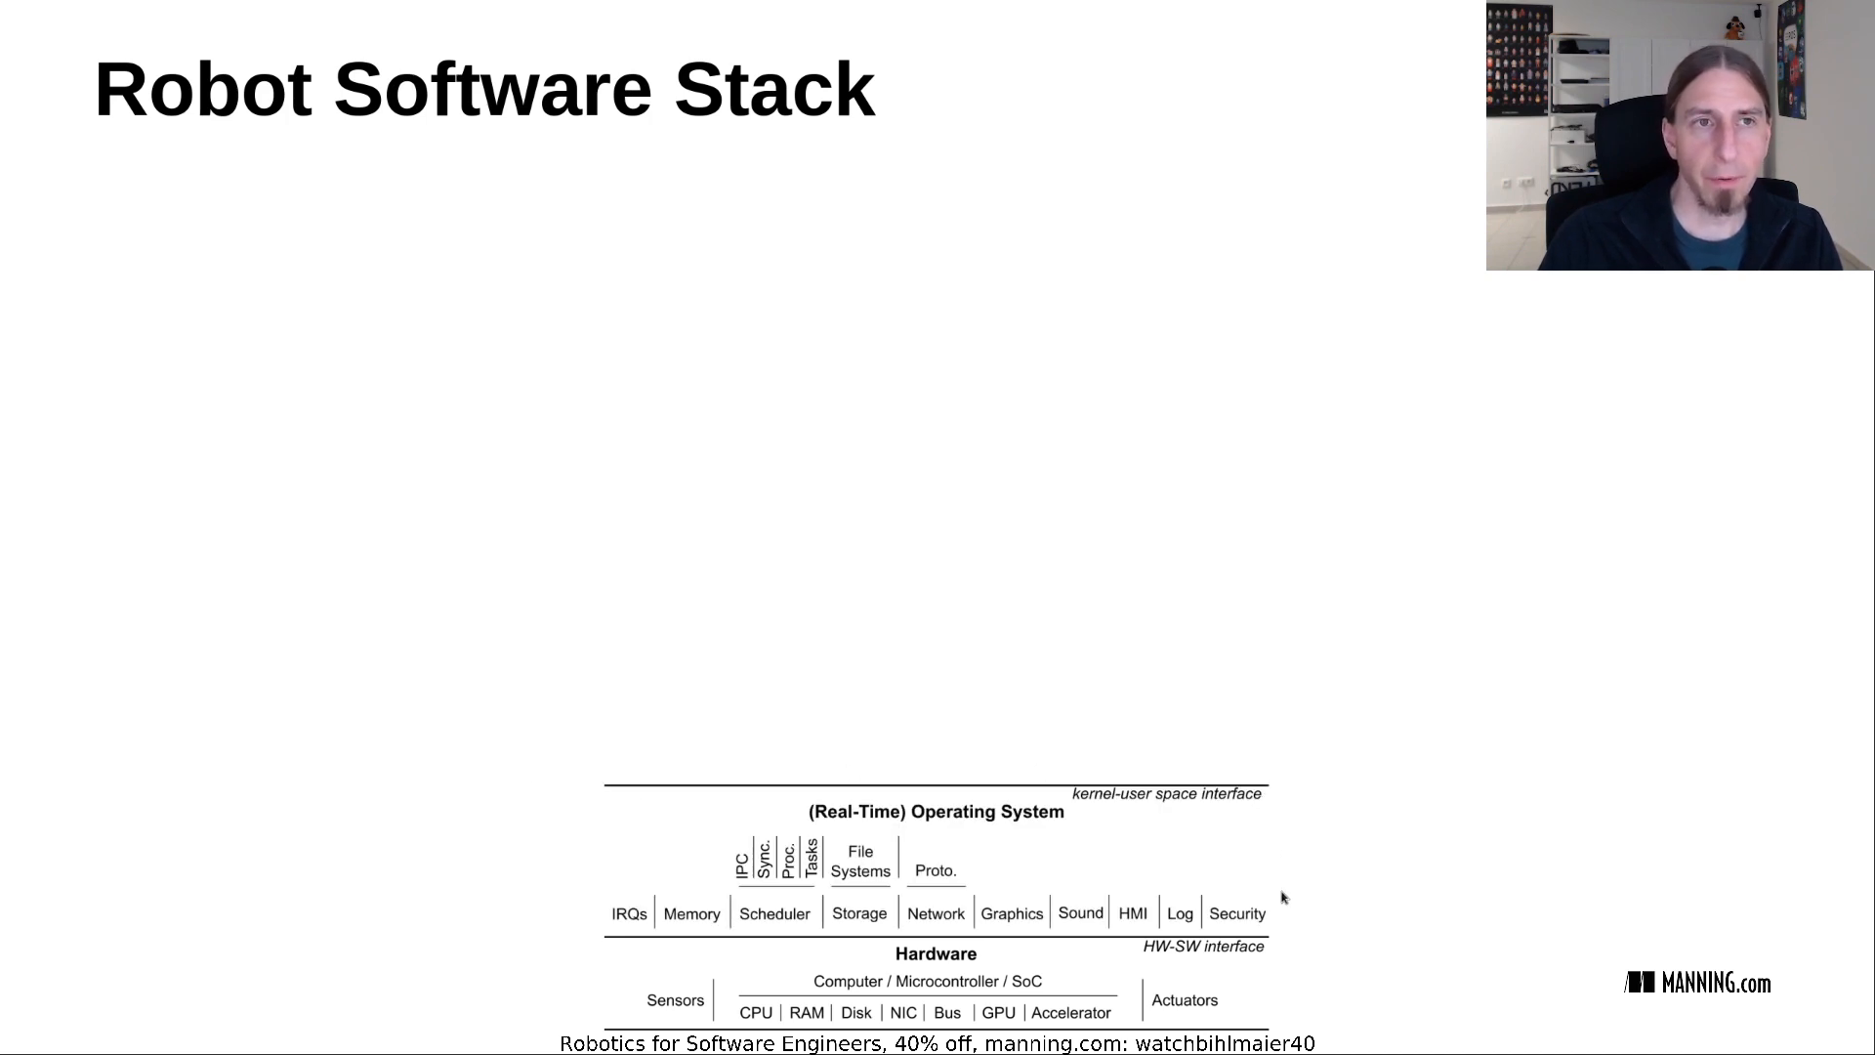
pyautogui.moveTo(674, 941)
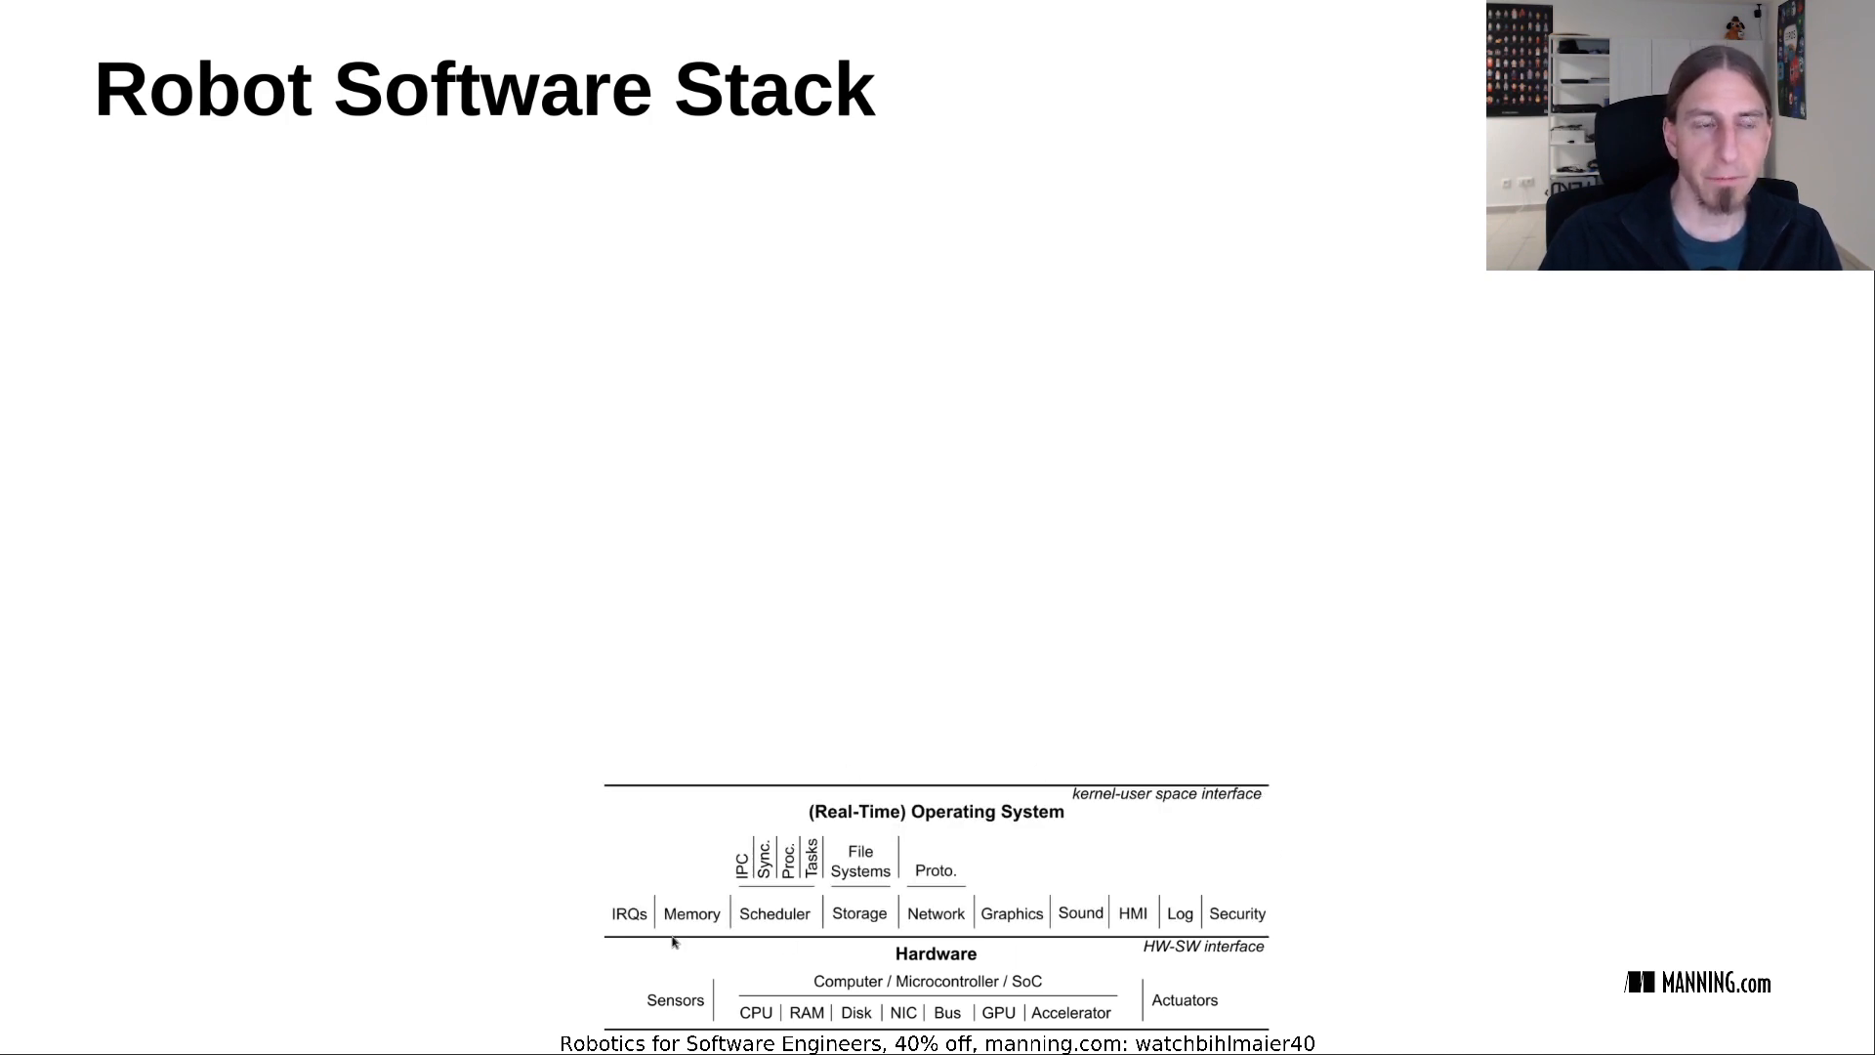
pyautogui.moveTo(633, 853)
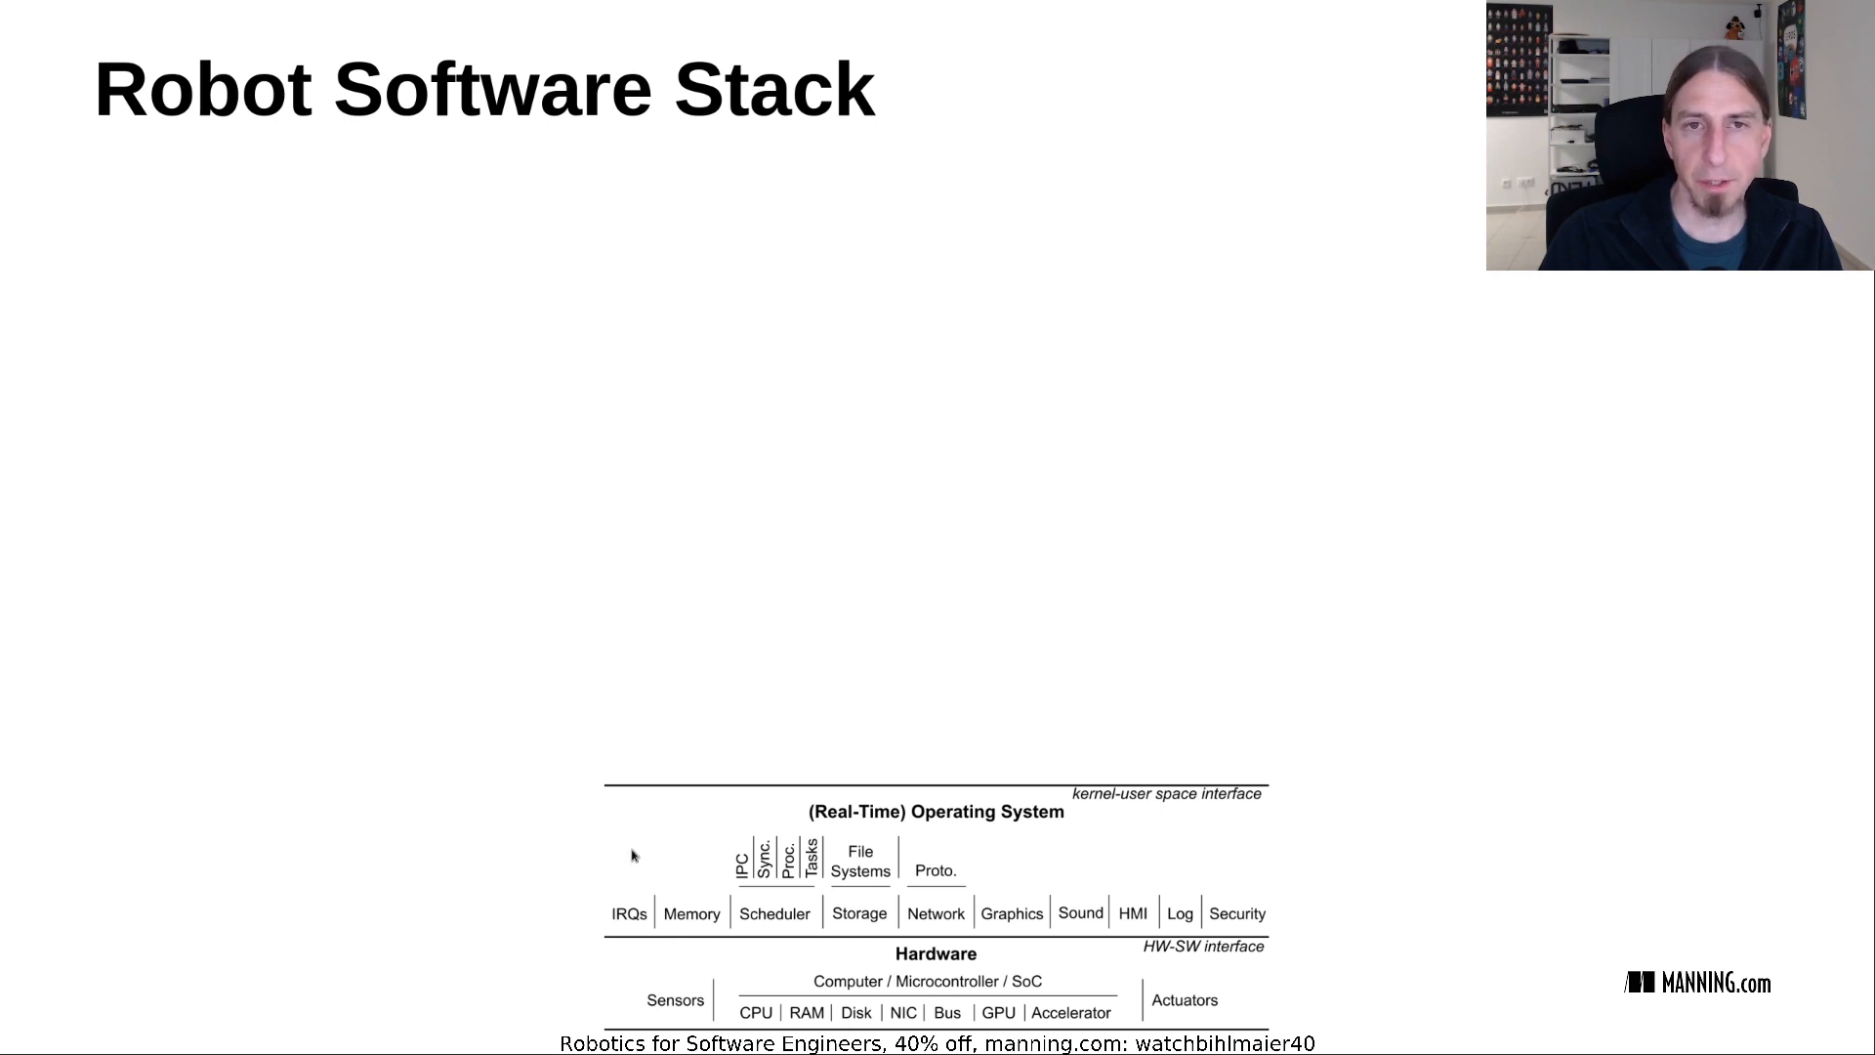
pyautogui.moveTo(759, 911)
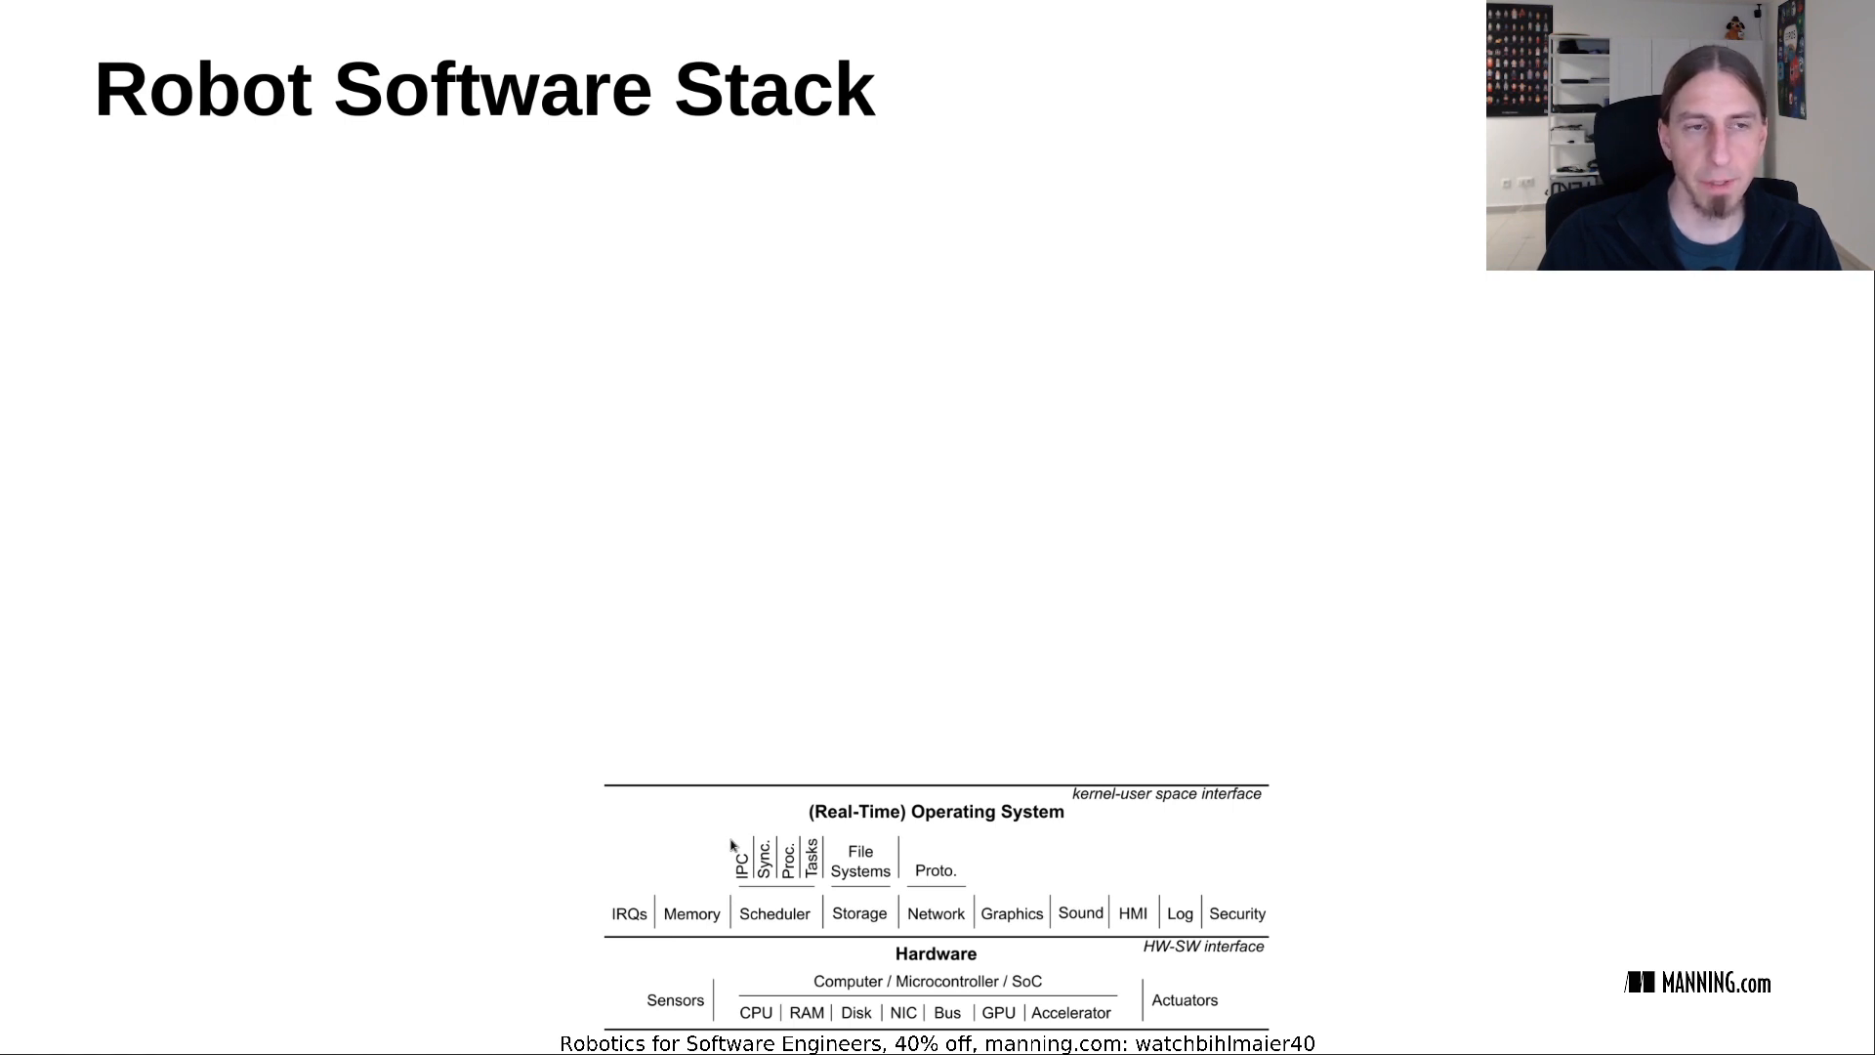
pyautogui.moveTo(730, 871)
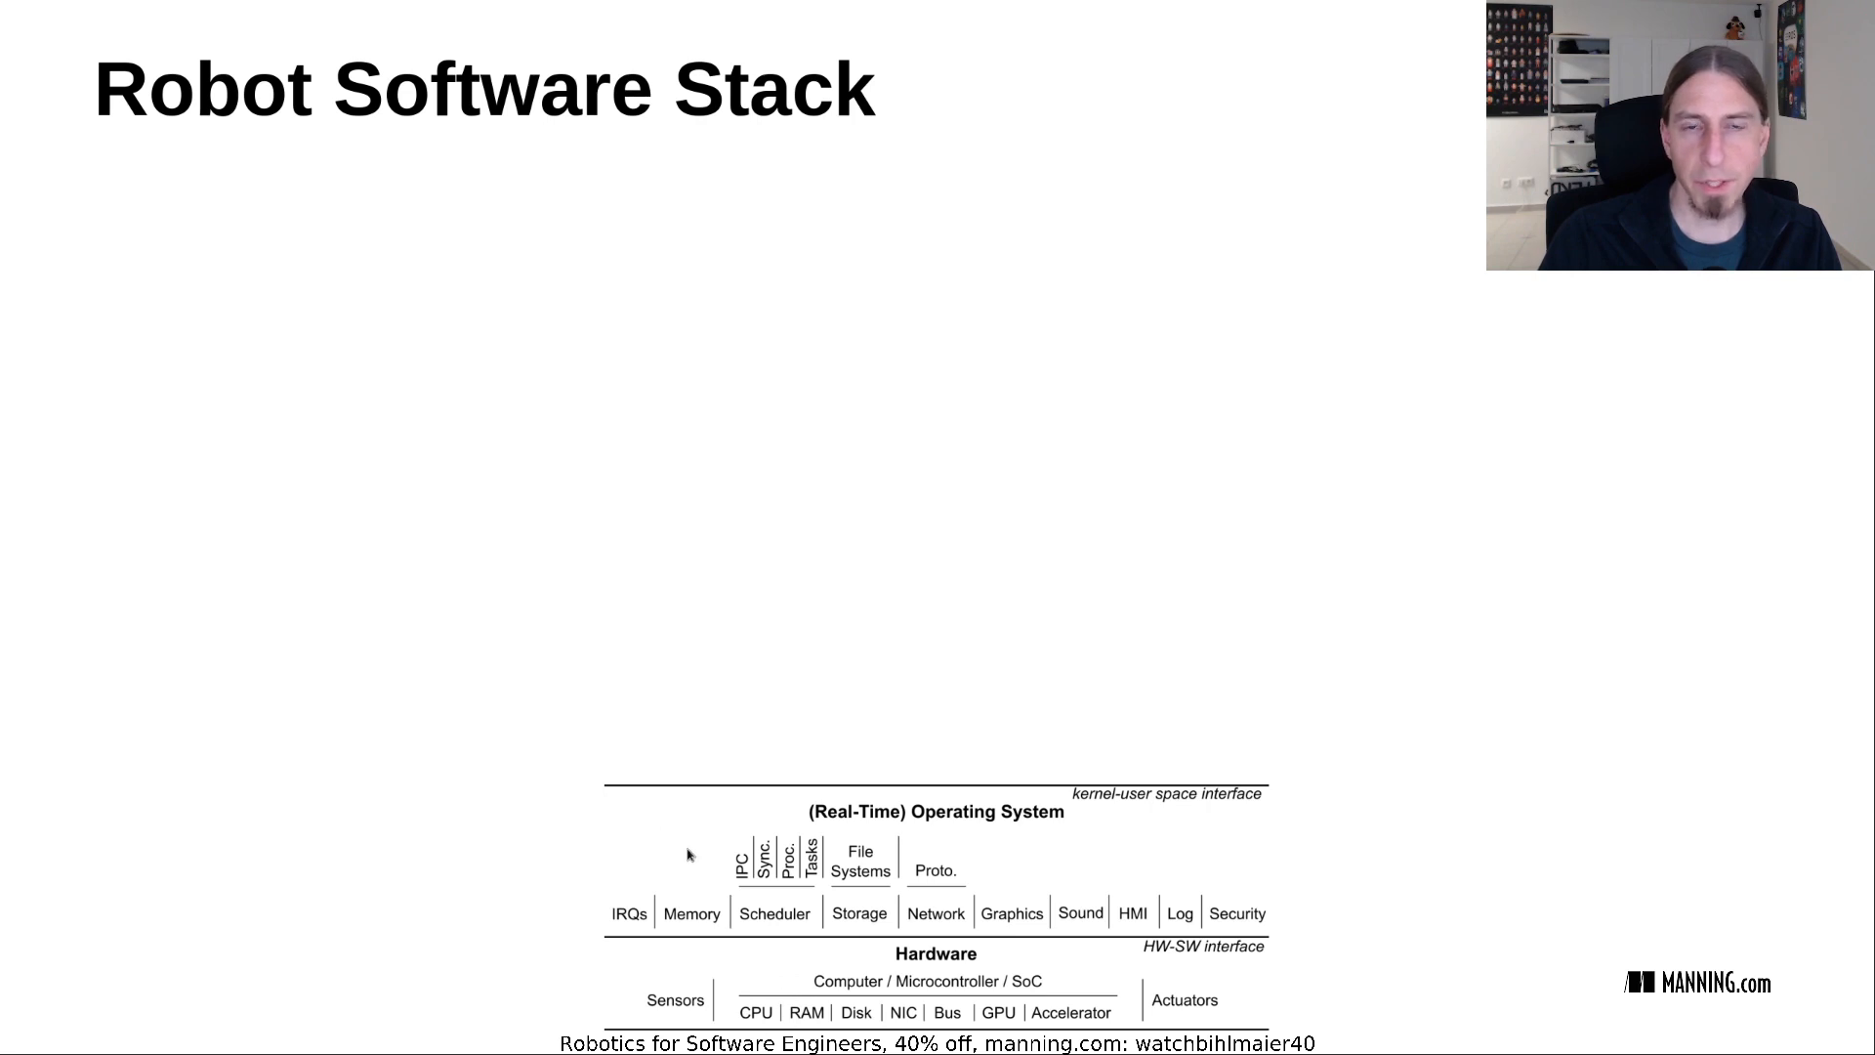
pyautogui.moveTo(668, 834)
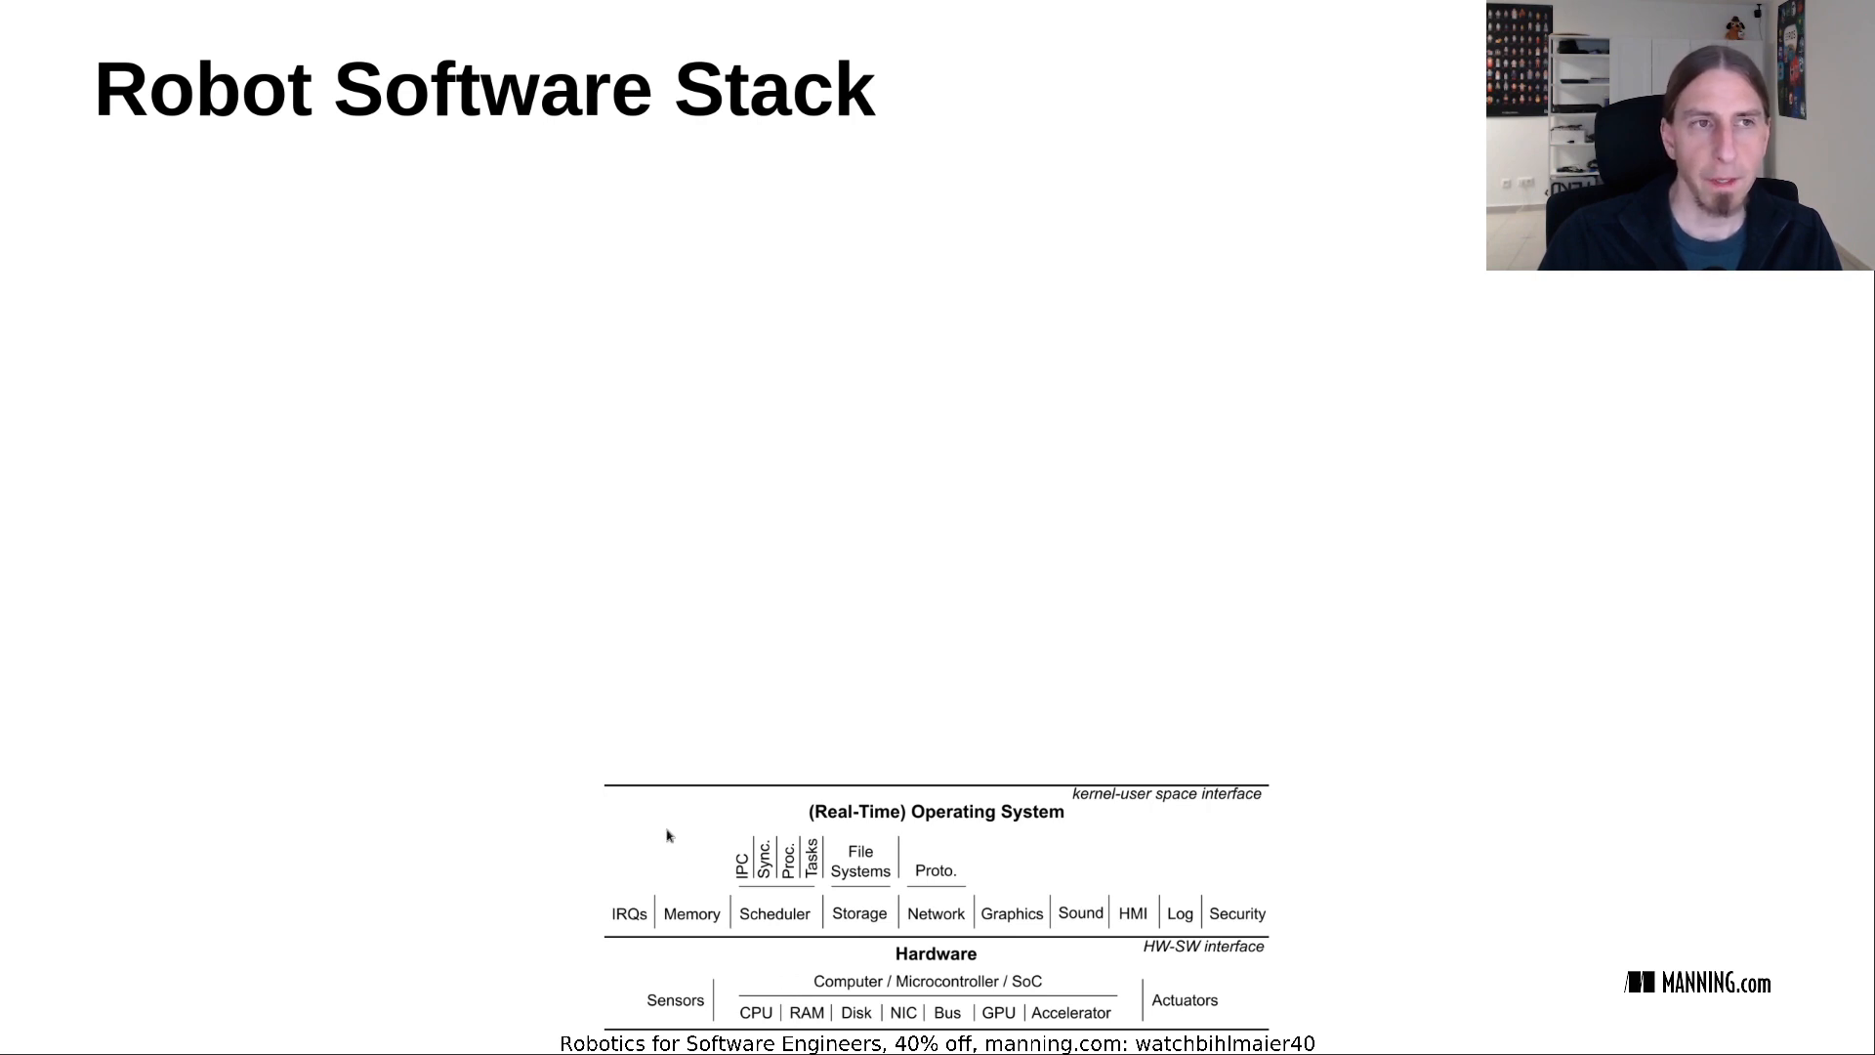
pyautogui.moveTo(963, 855)
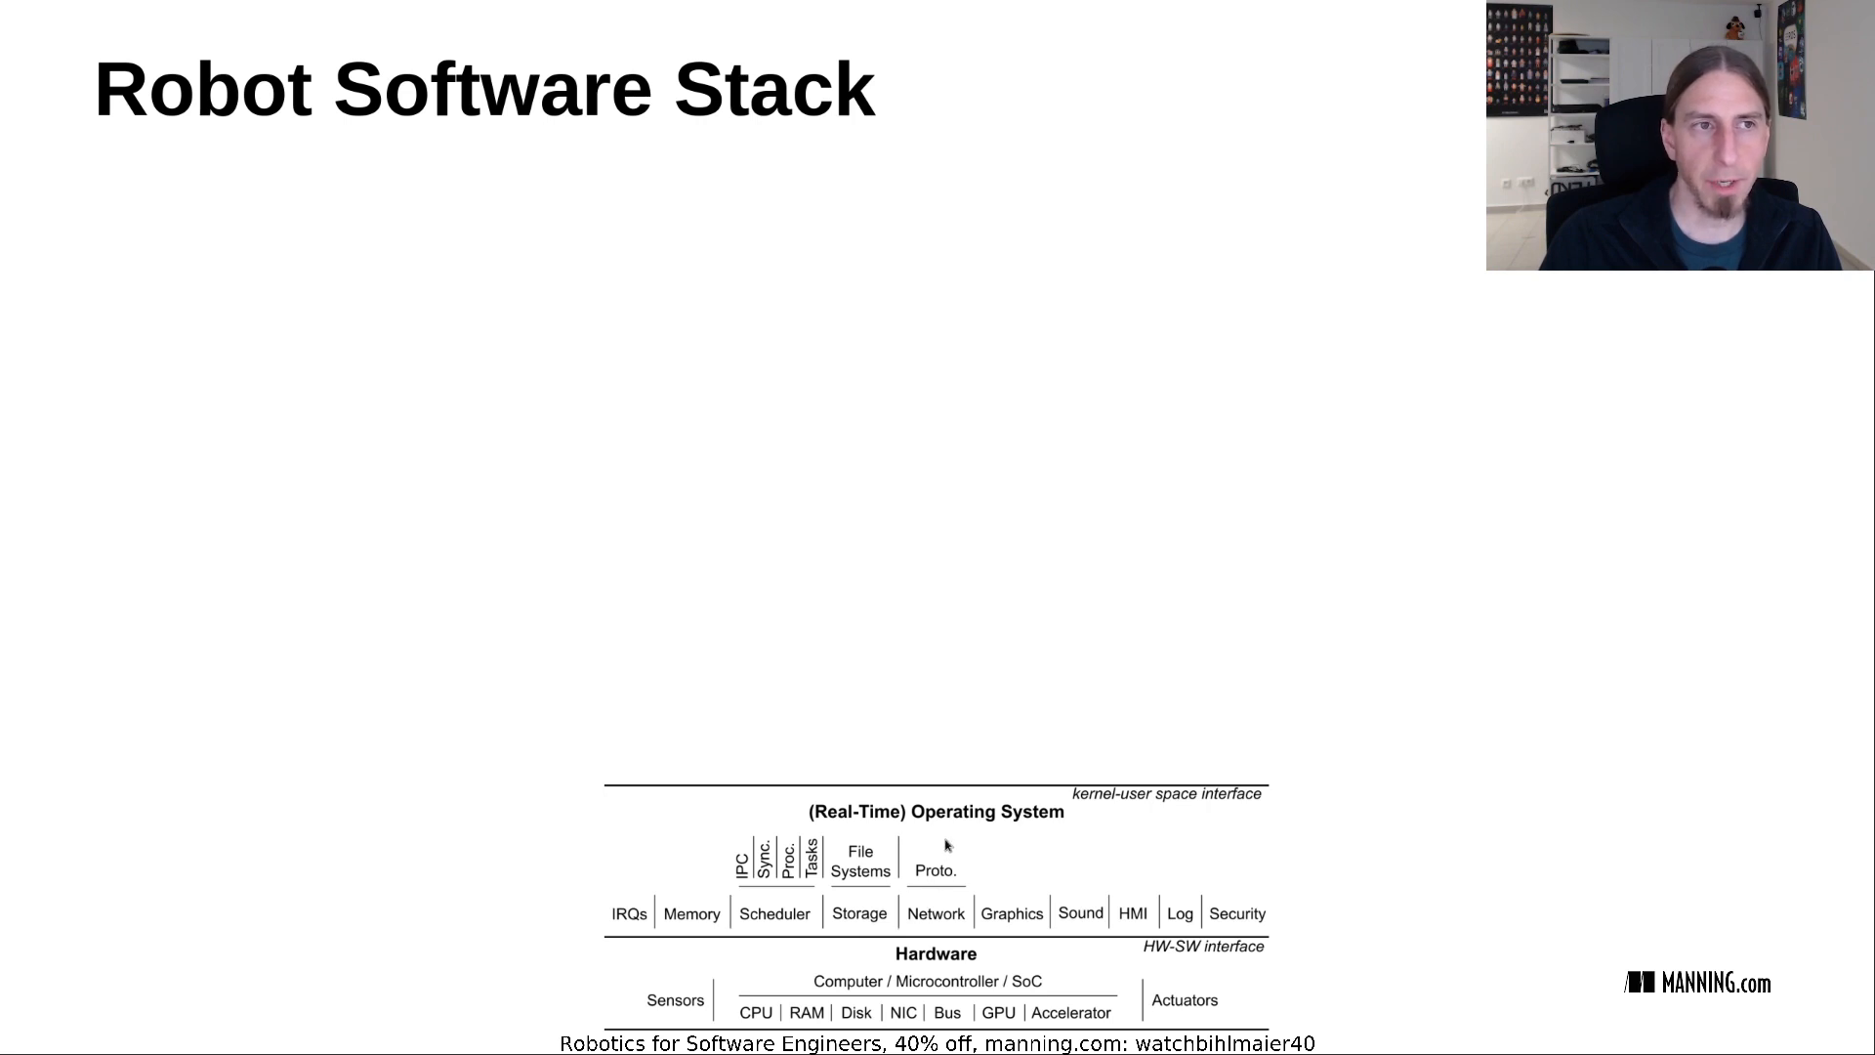
pyautogui.moveTo(824, 890)
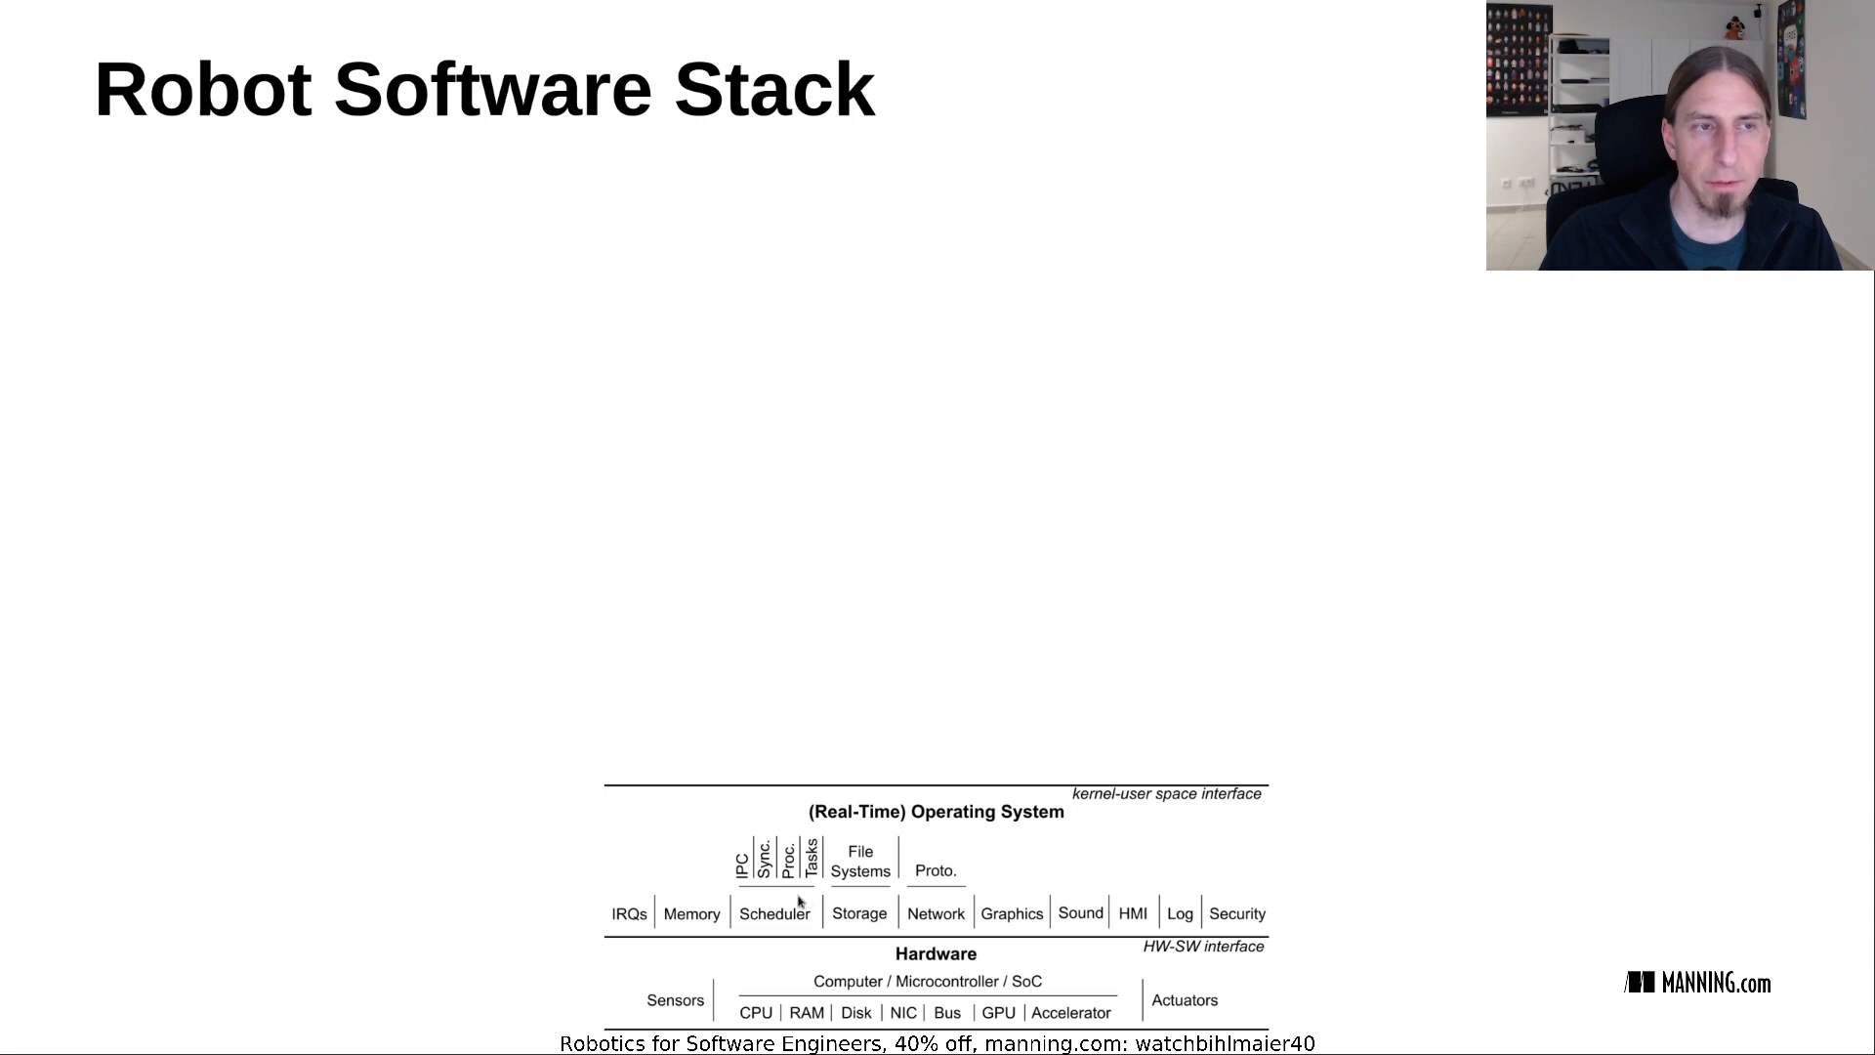
pyautogui.moveTo(650, 855)
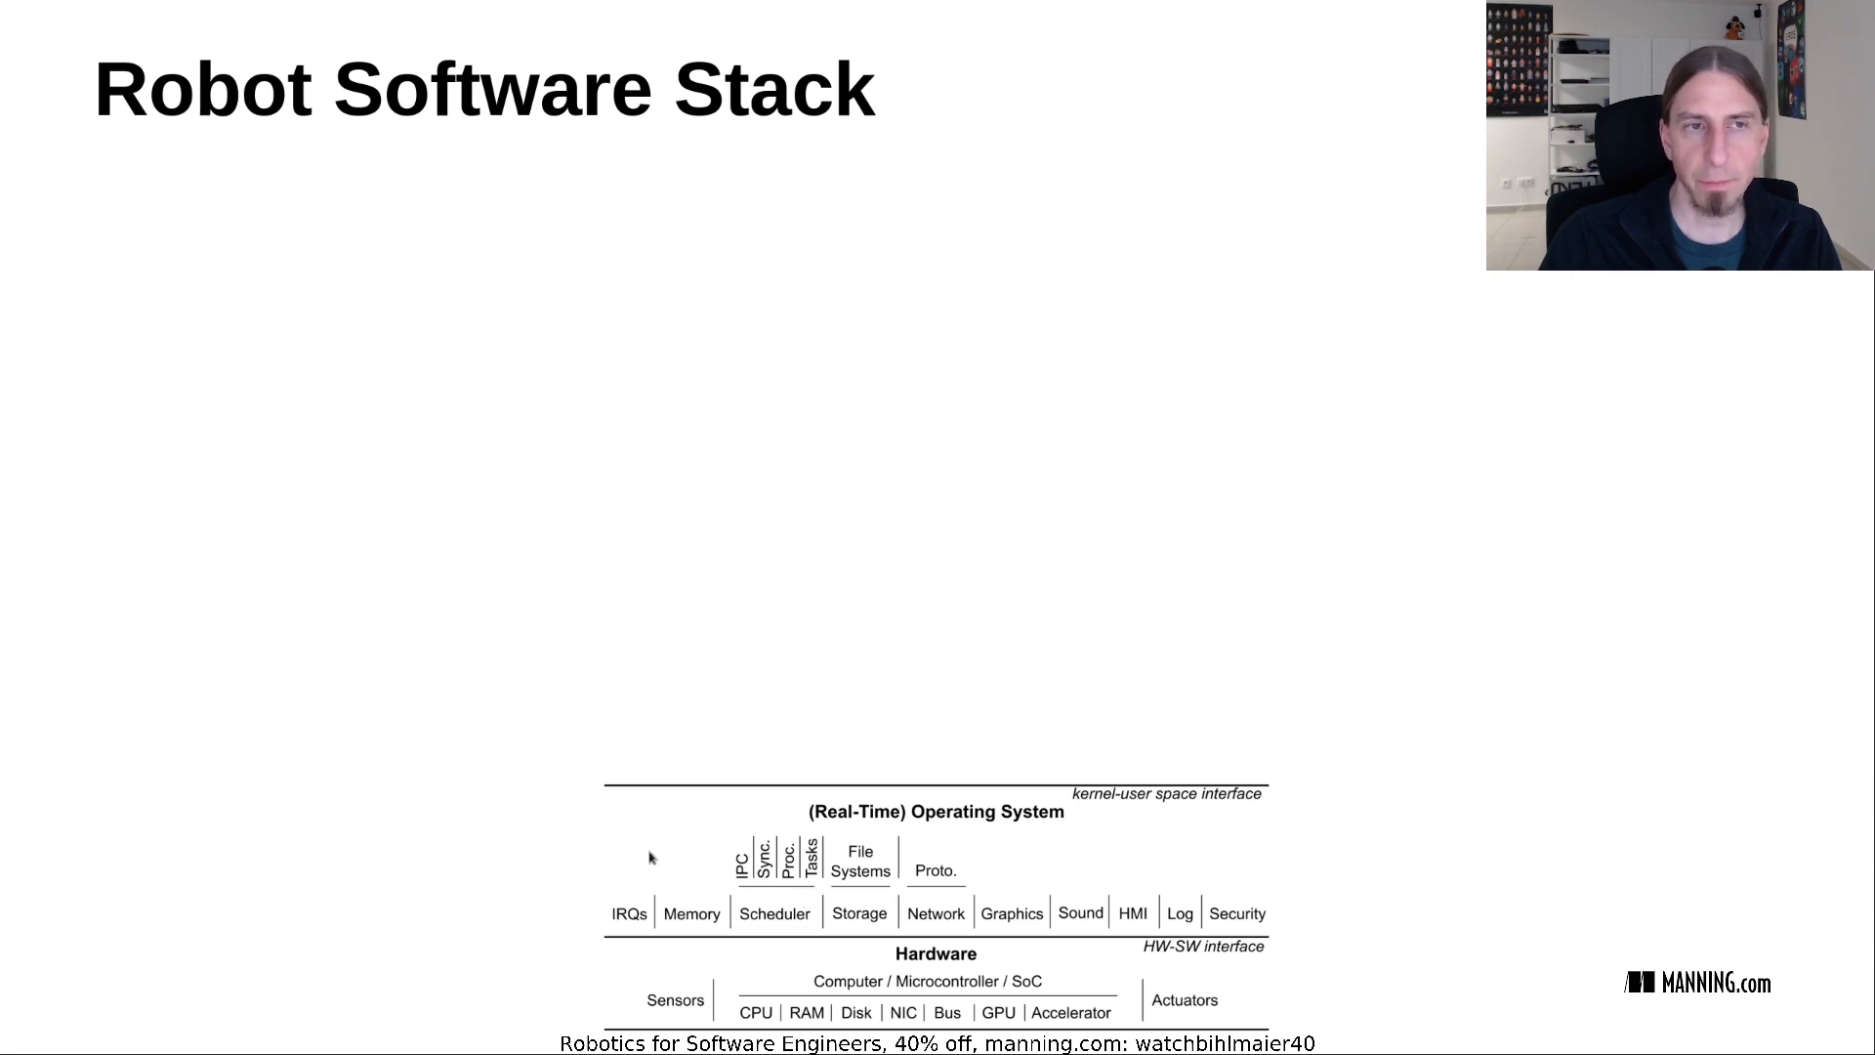
pyautogui.moveTo(609, 783)
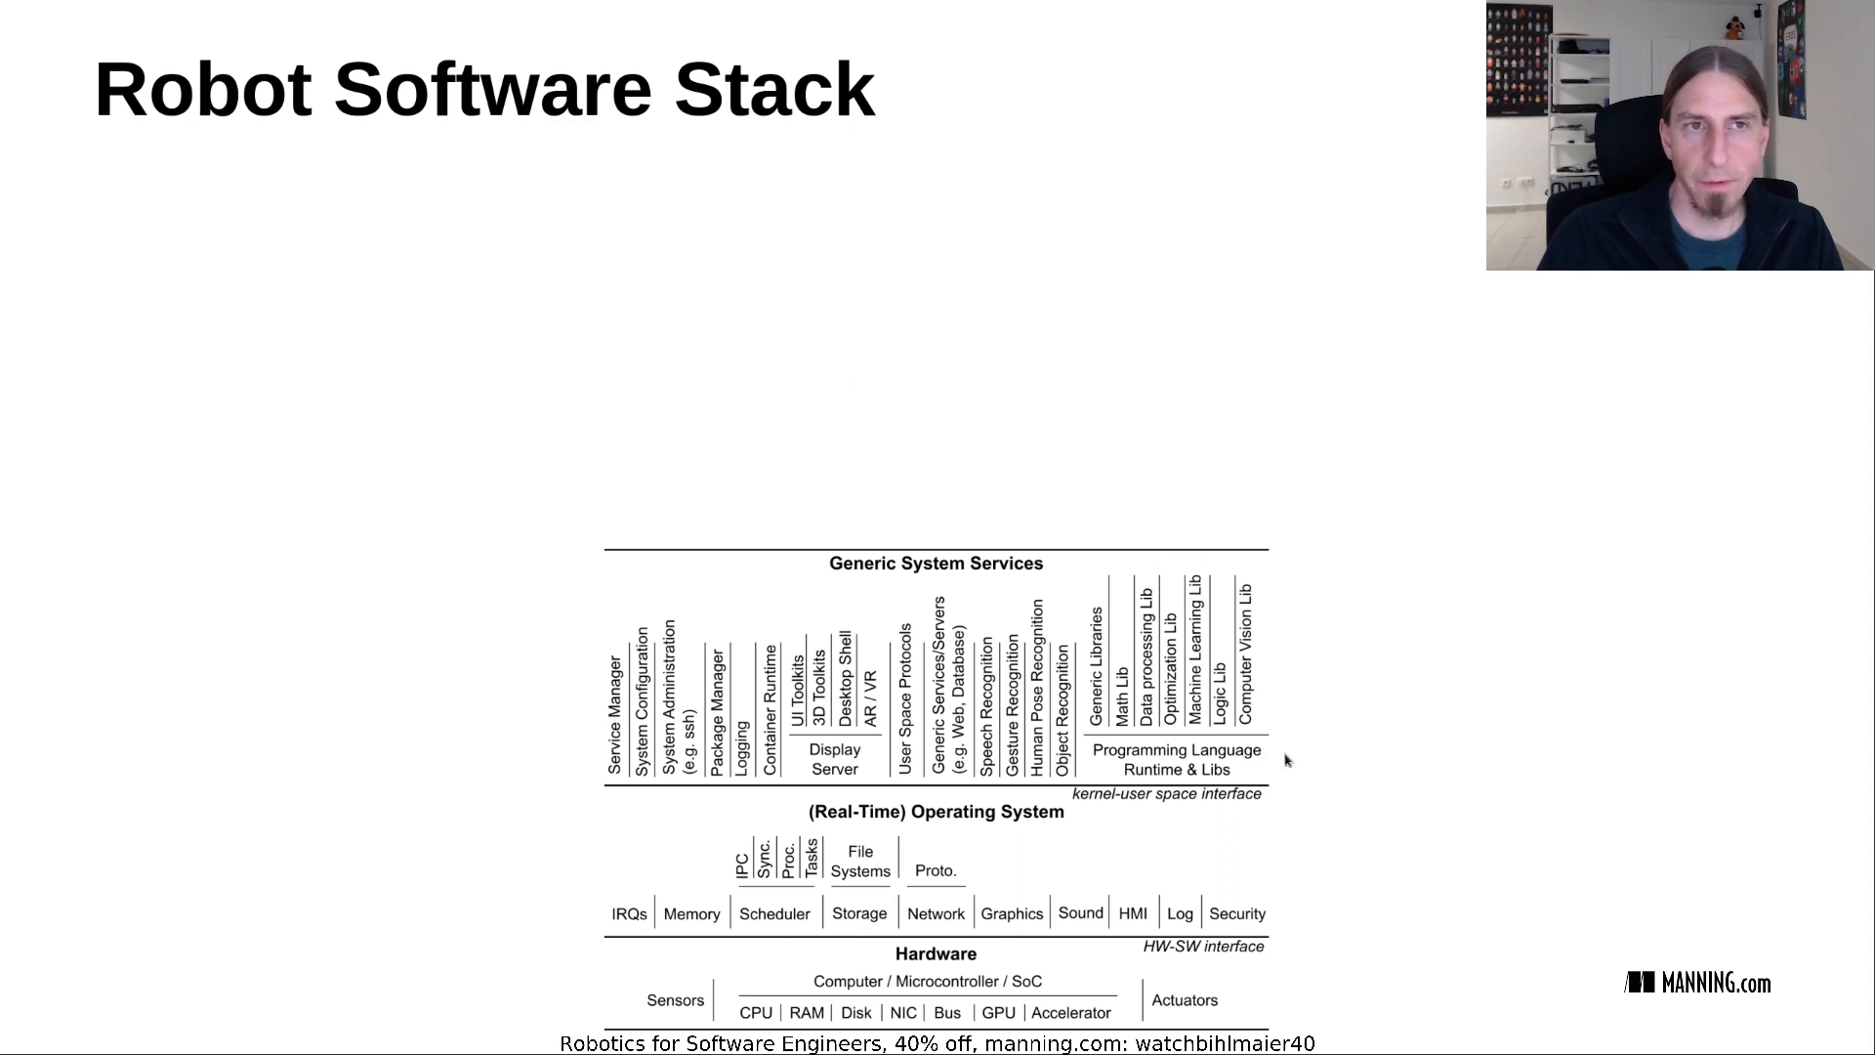
pyautogui.moveTo(1327, 715)
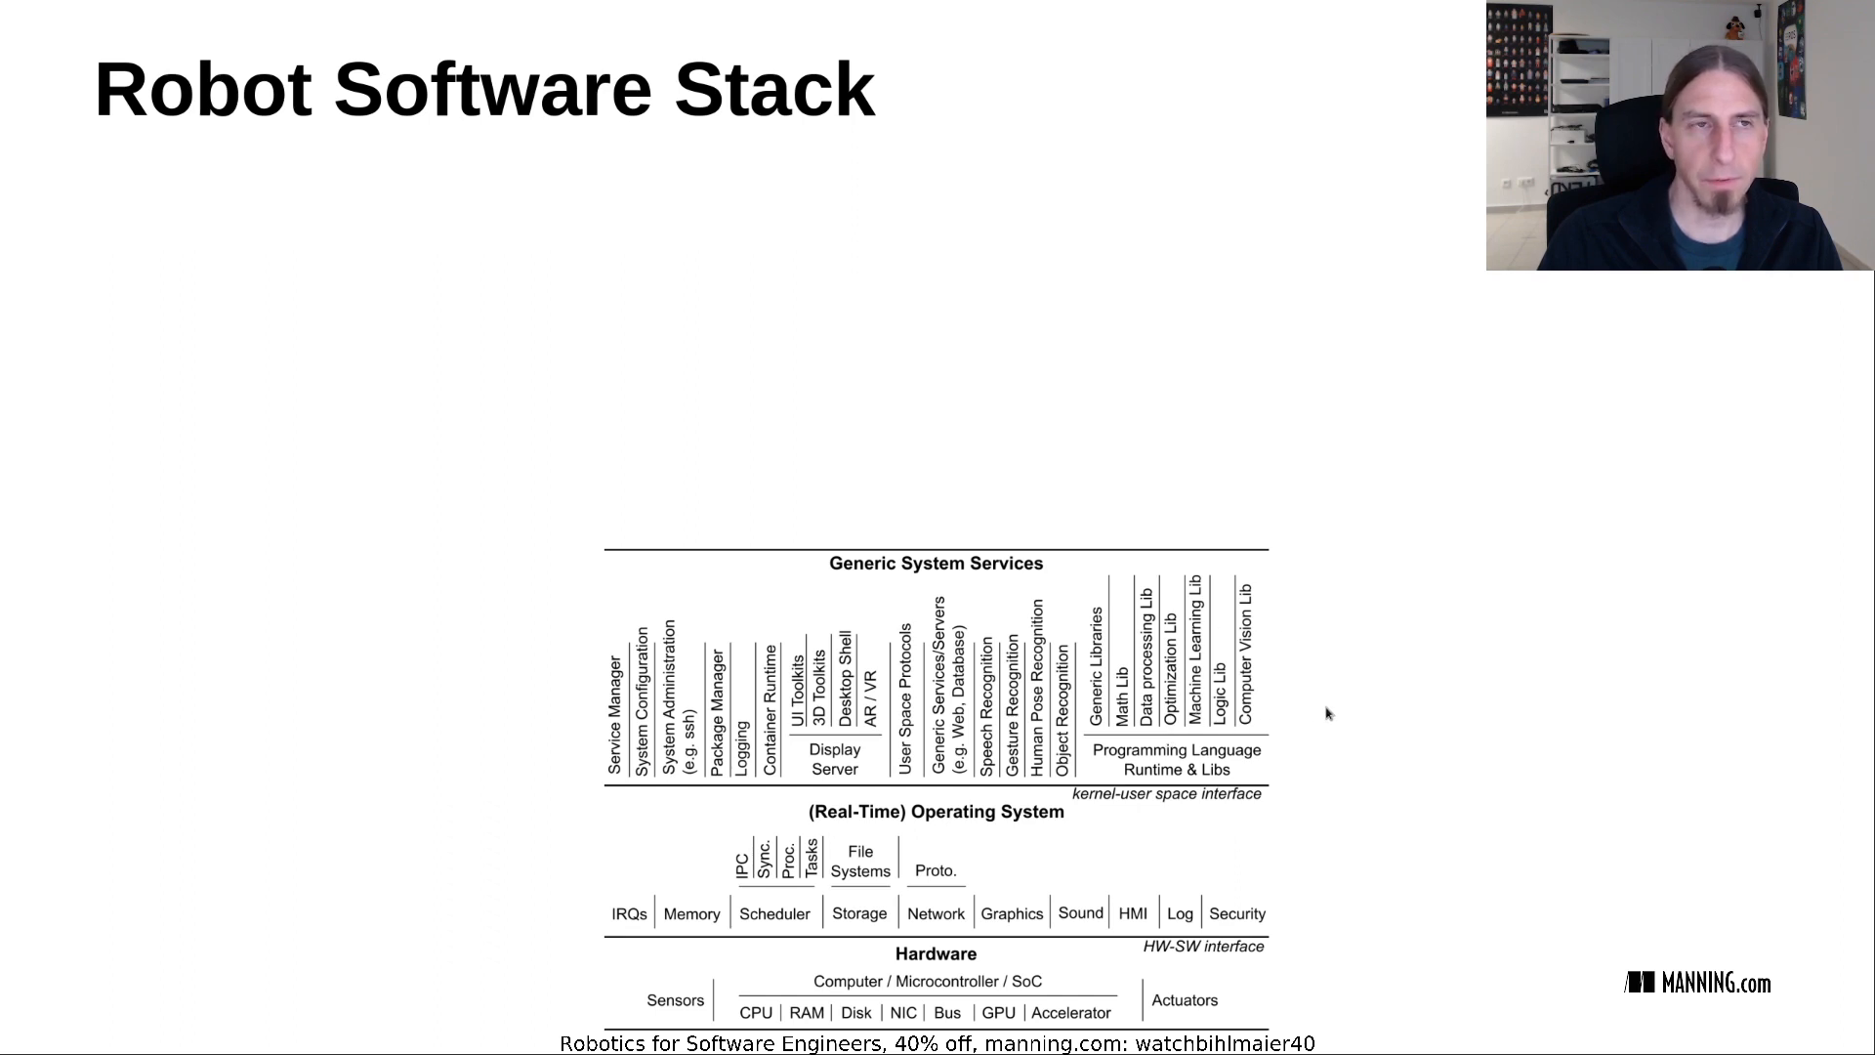
pyautogui.moveTo(1287, 551)
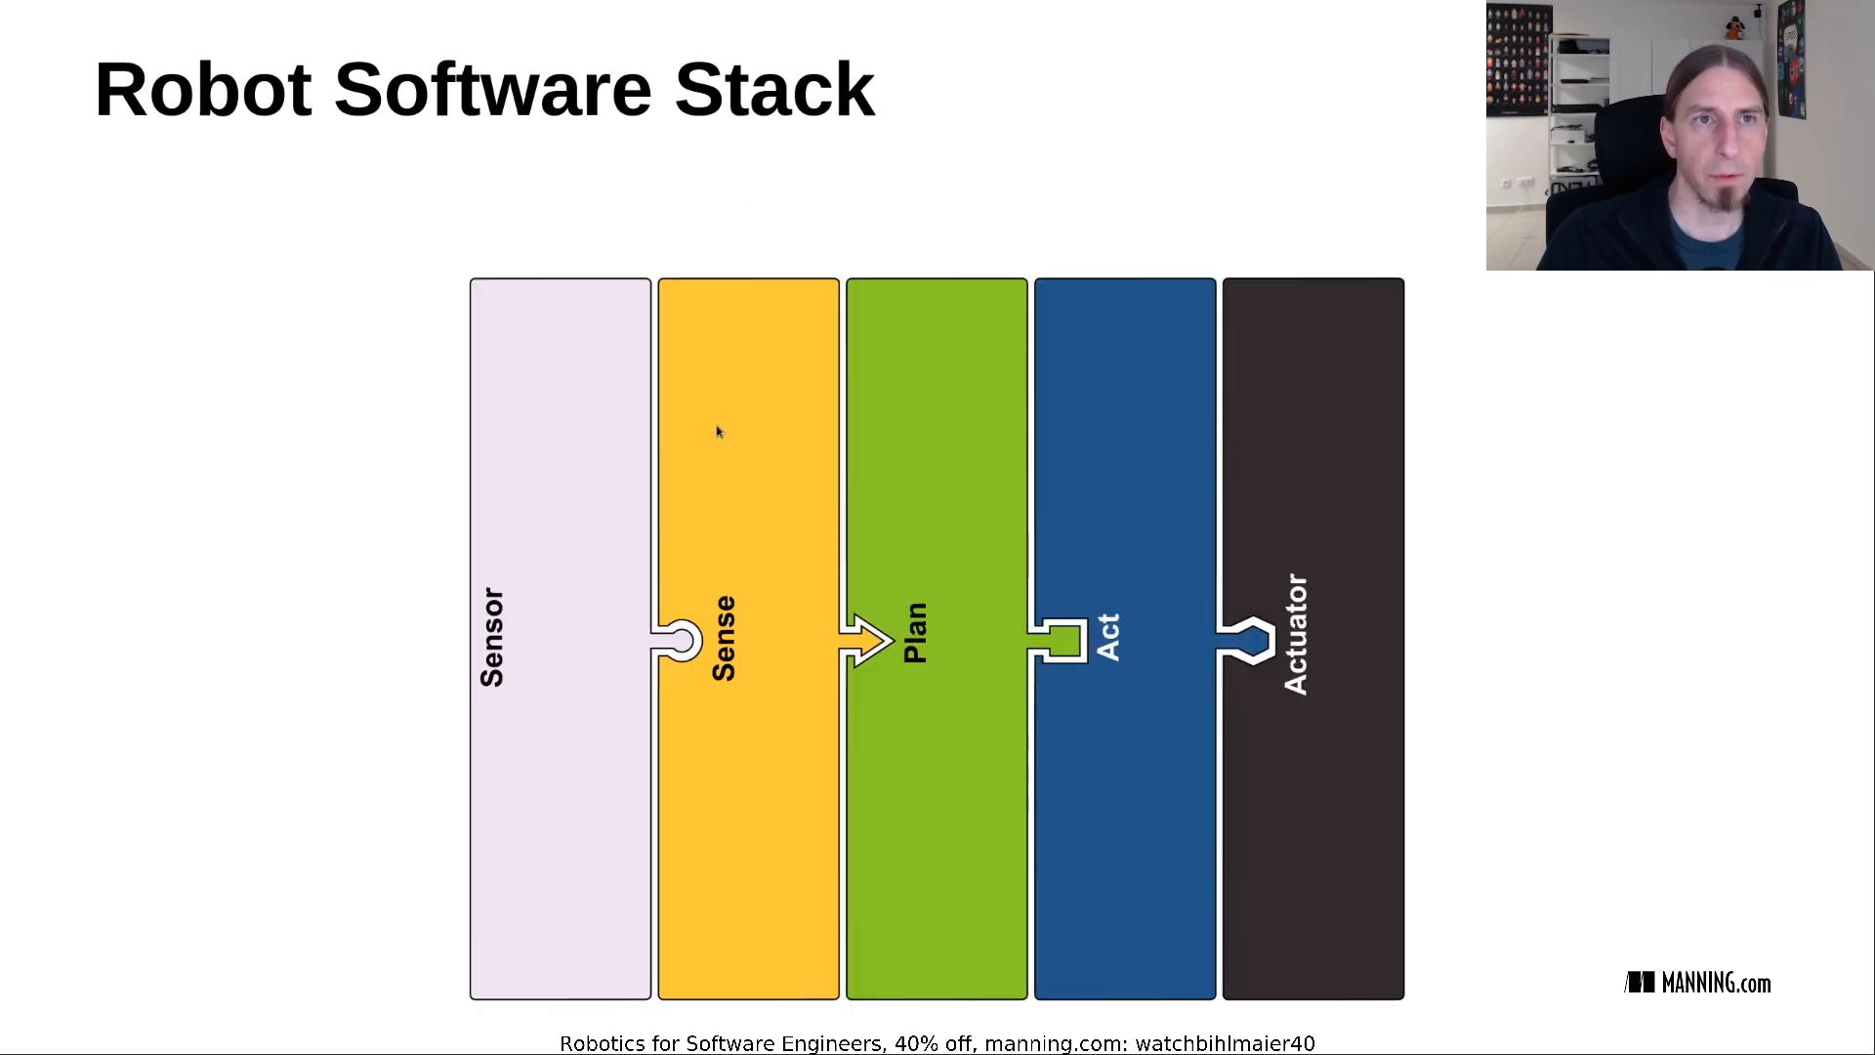
pyautogui.moveTo(740, 408)
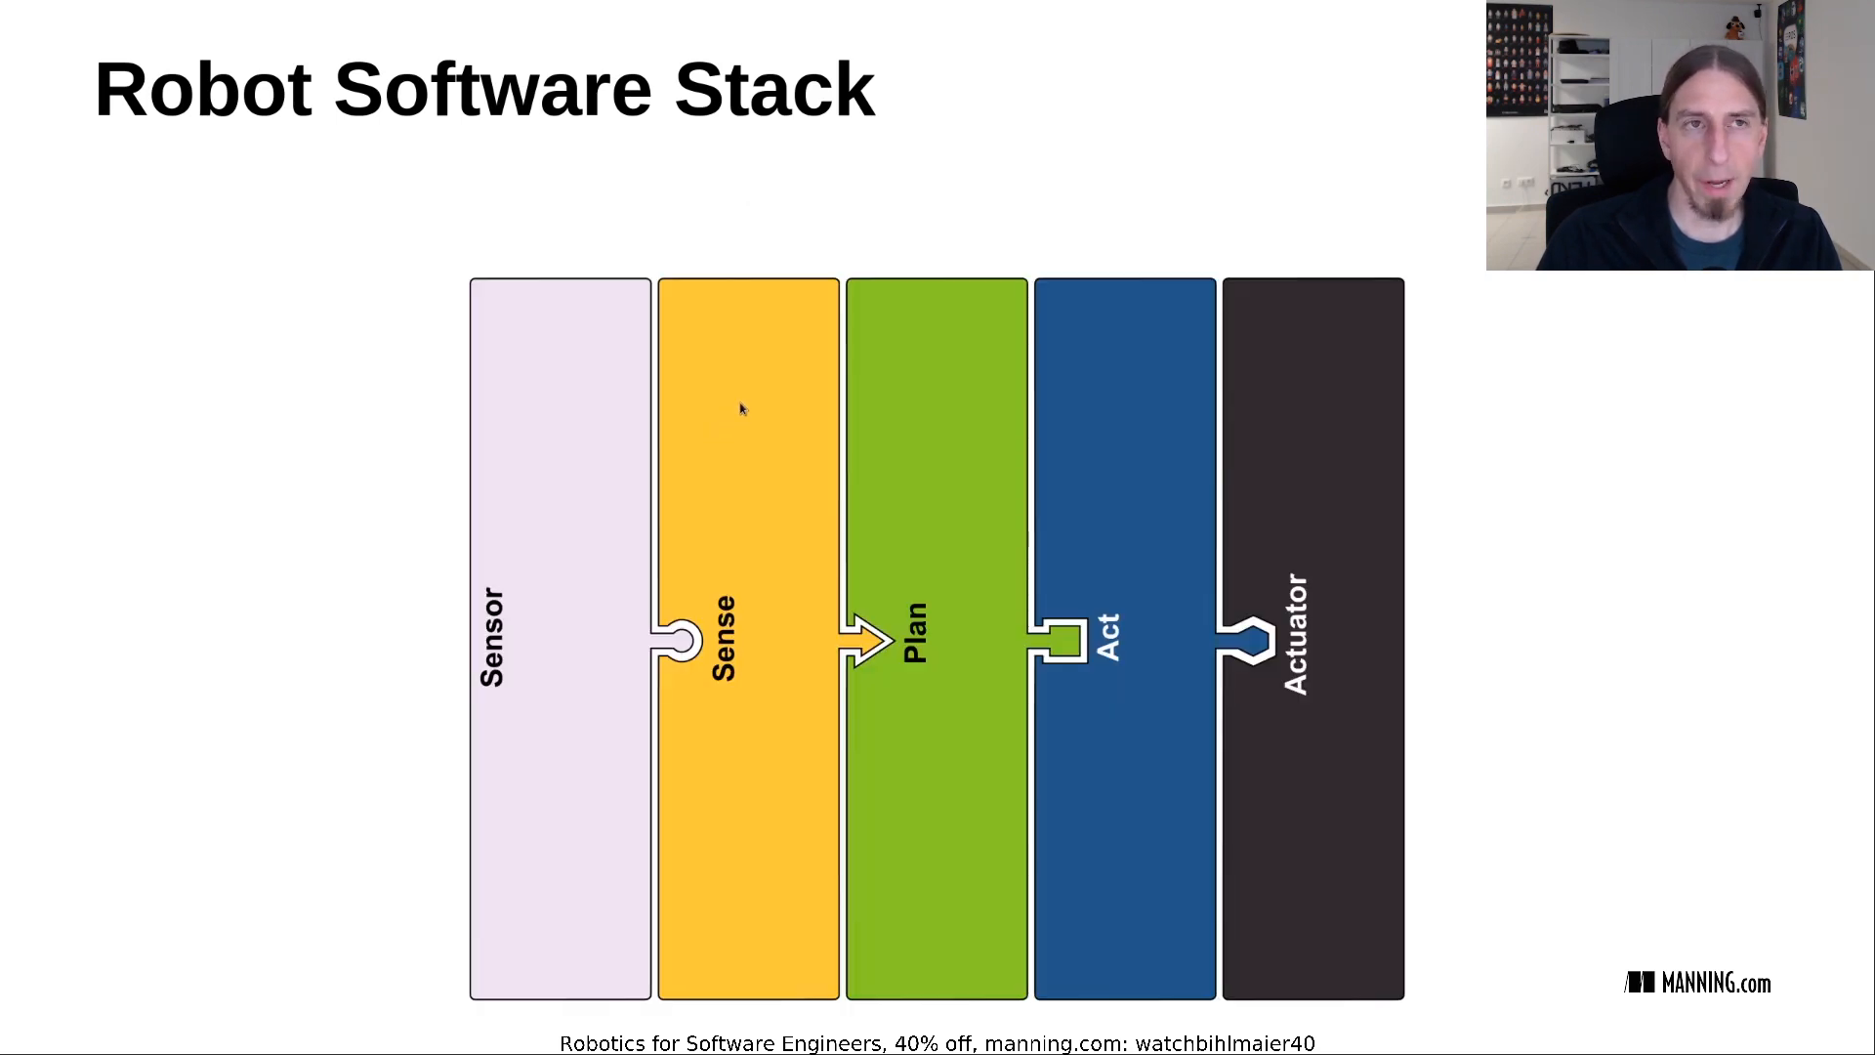
pyautogui.moveTo(557, 637)
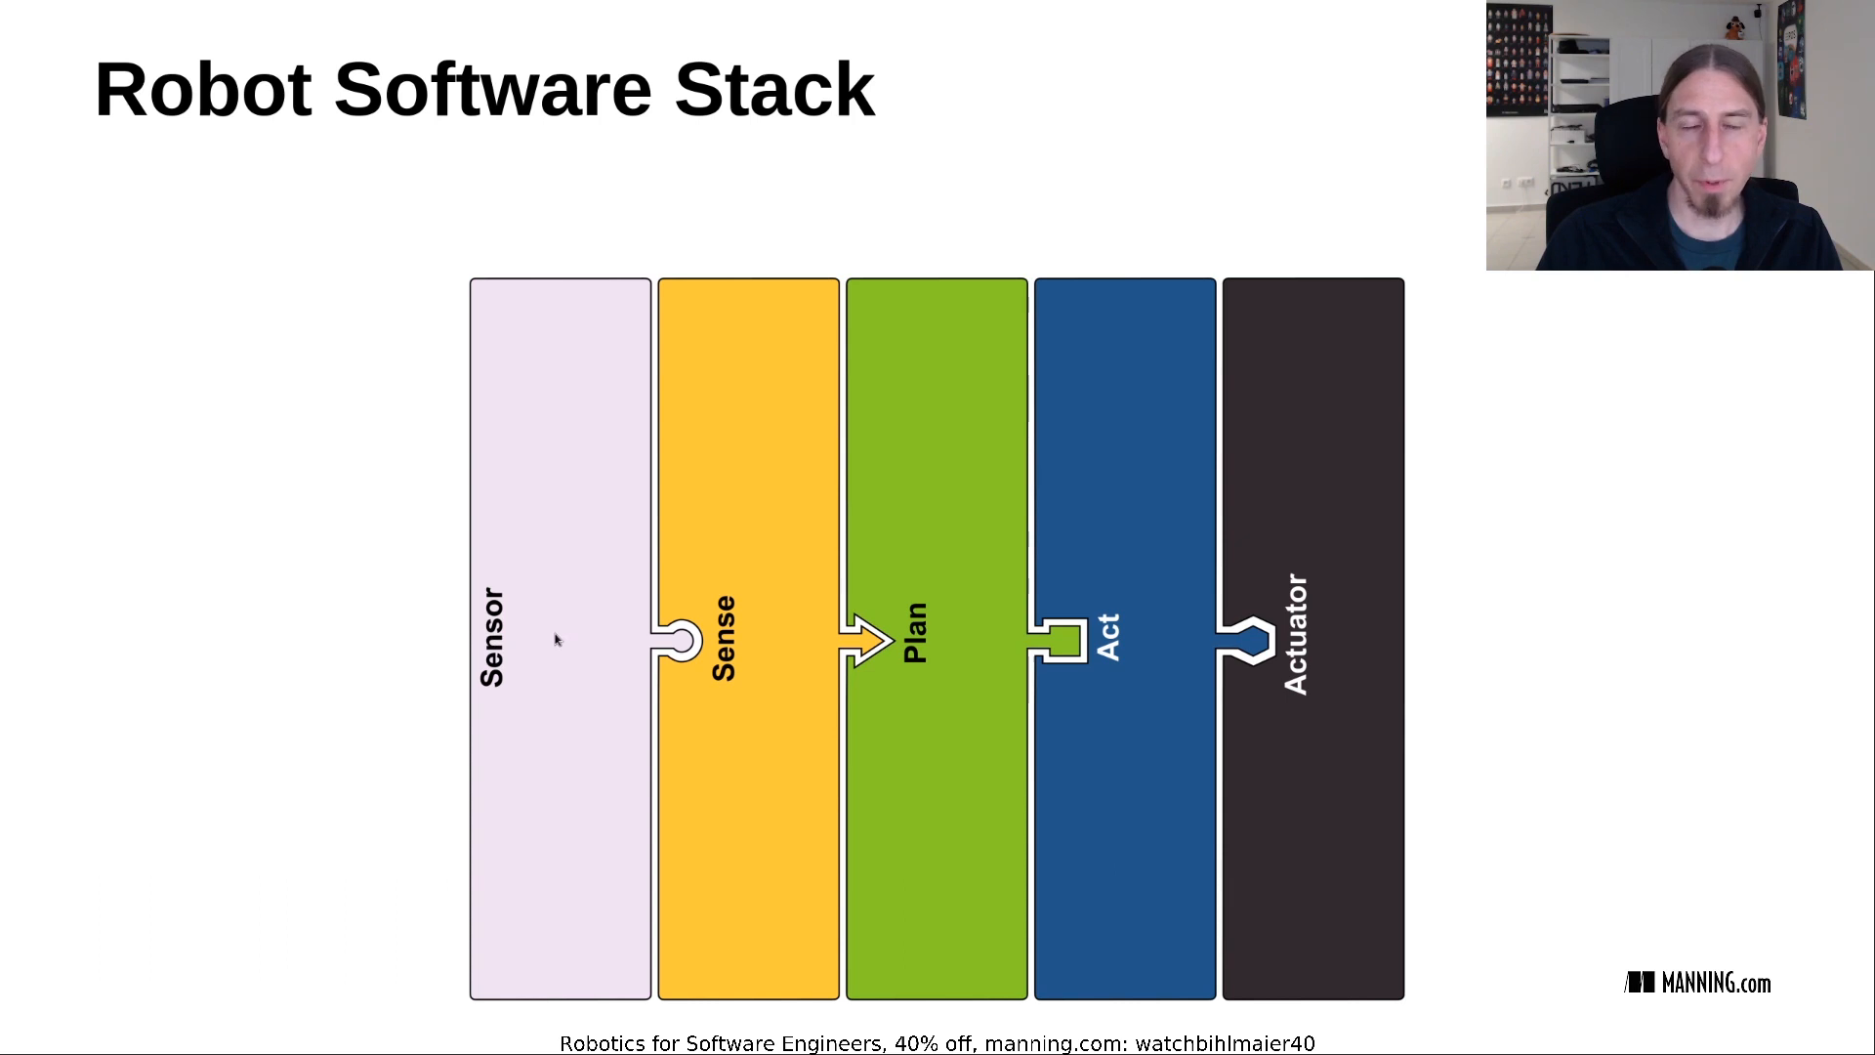
pyautogui.moveTo(743, 551)
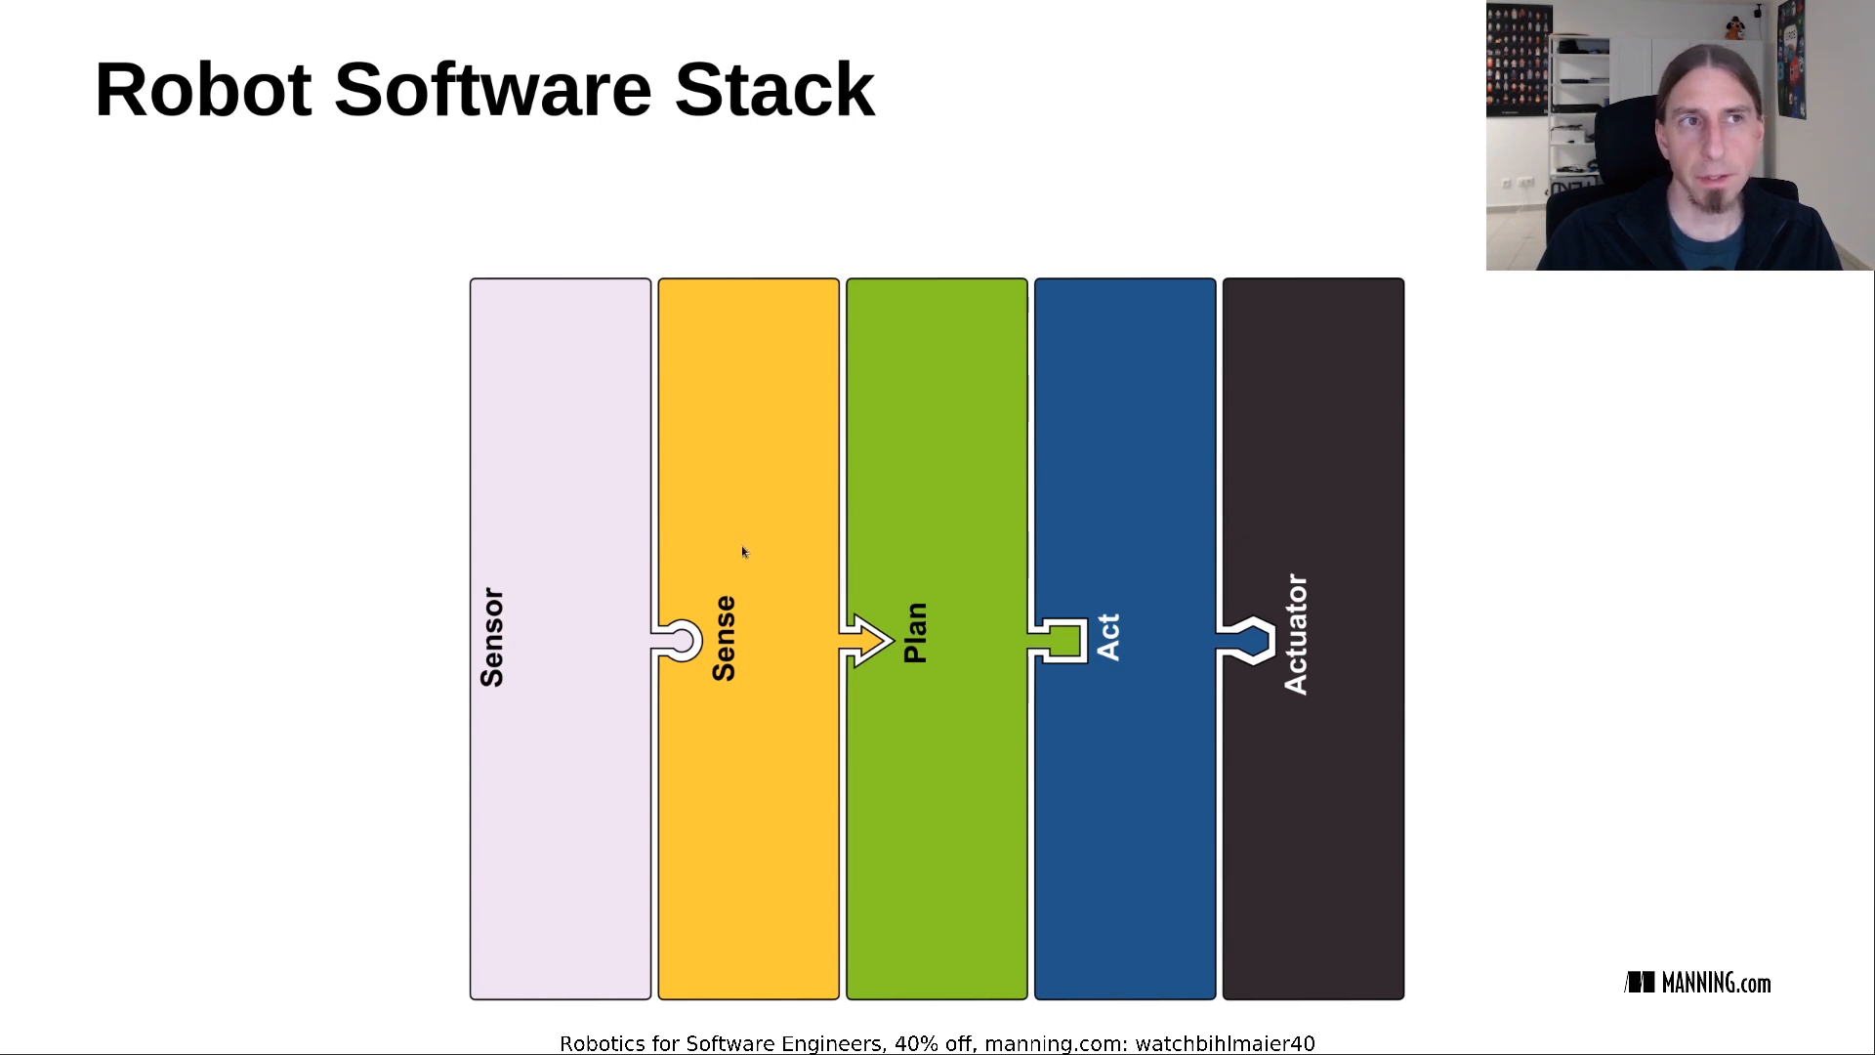
pyautogui.moveTo(1306, 566)
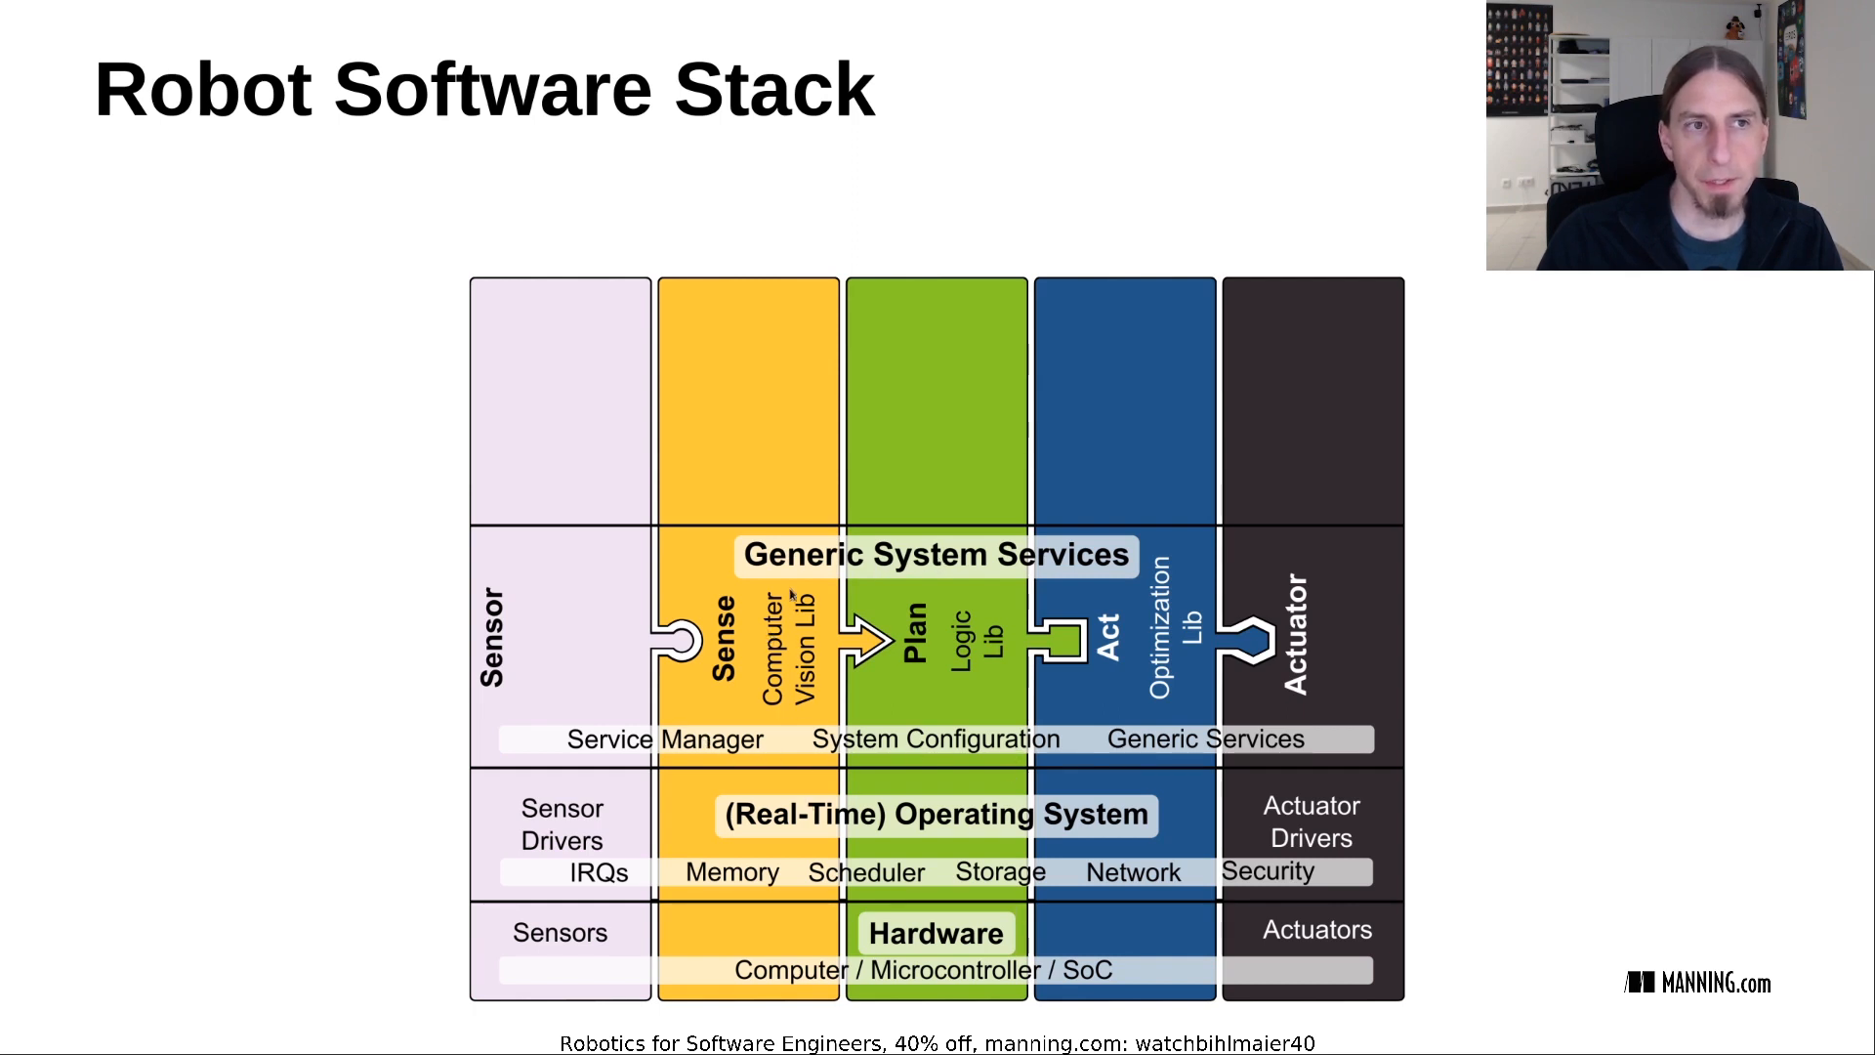
pyautogui.moveTo(818, 670)
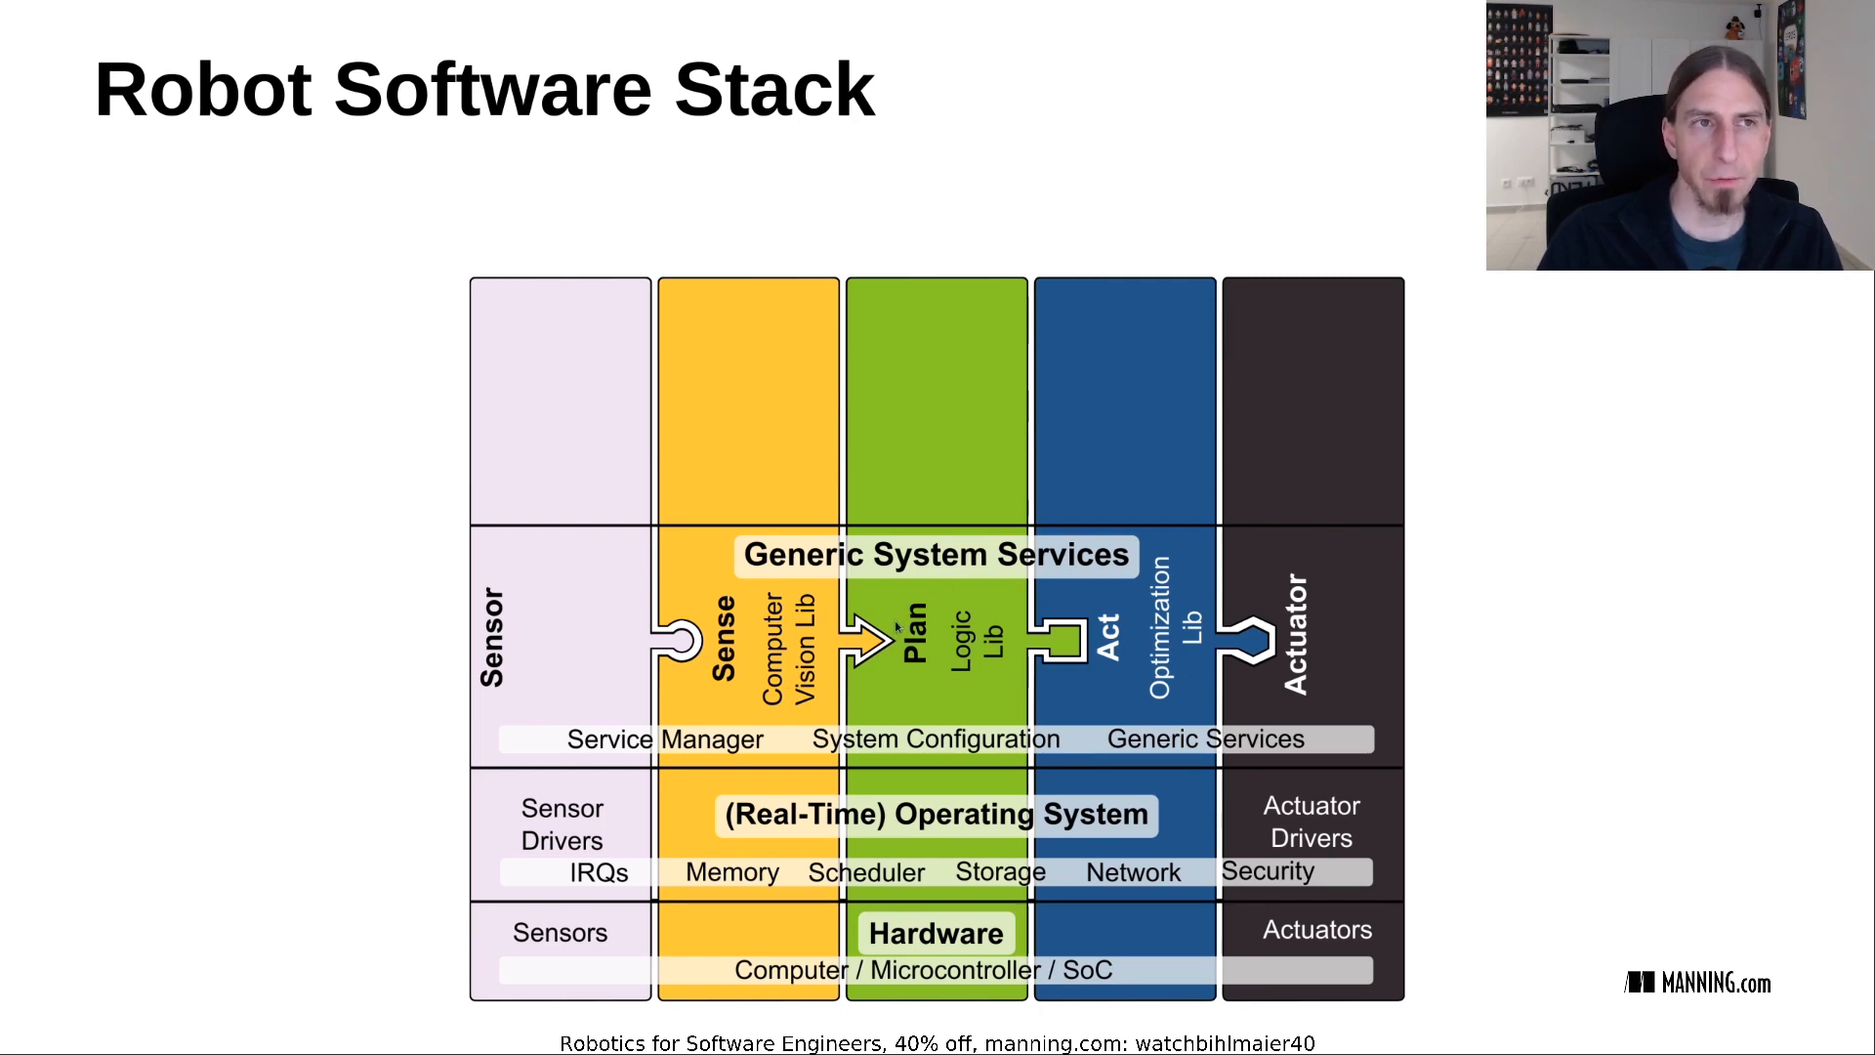
pyautogui.moveTo(902, 682)
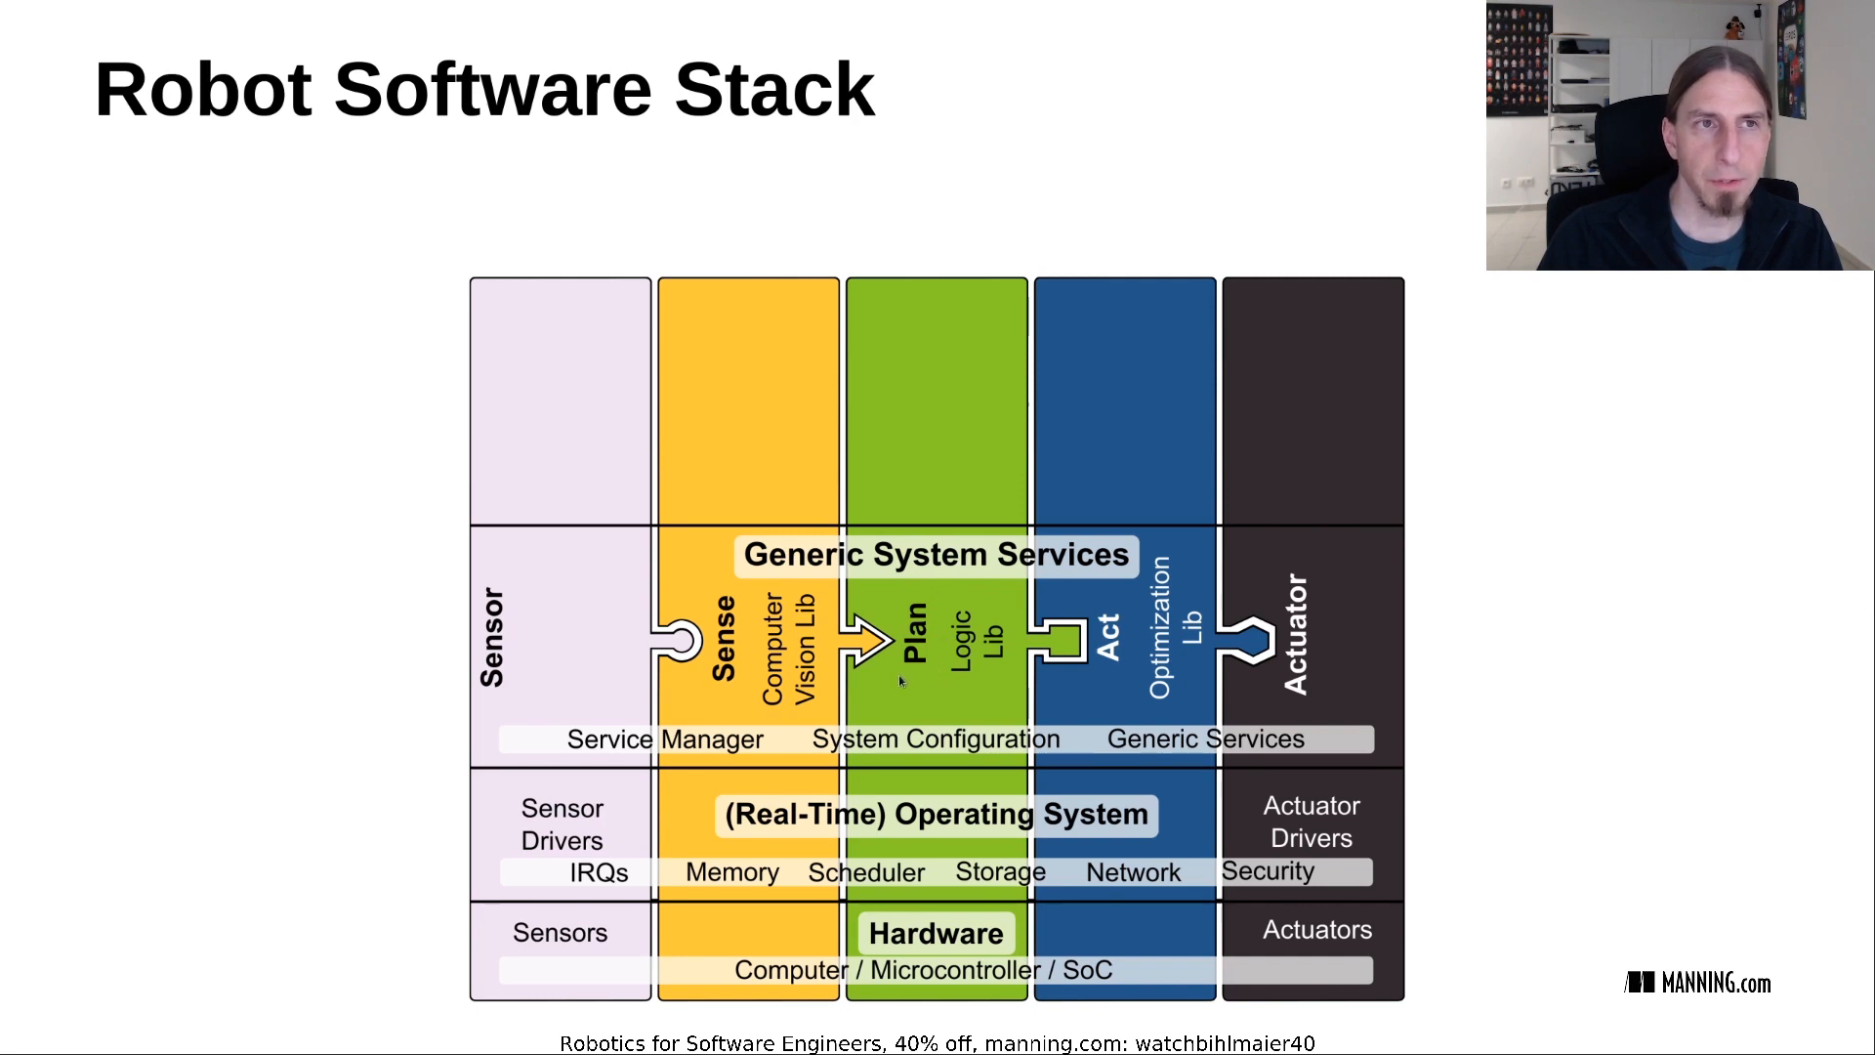
pyautogui.moveTo(941, 699)
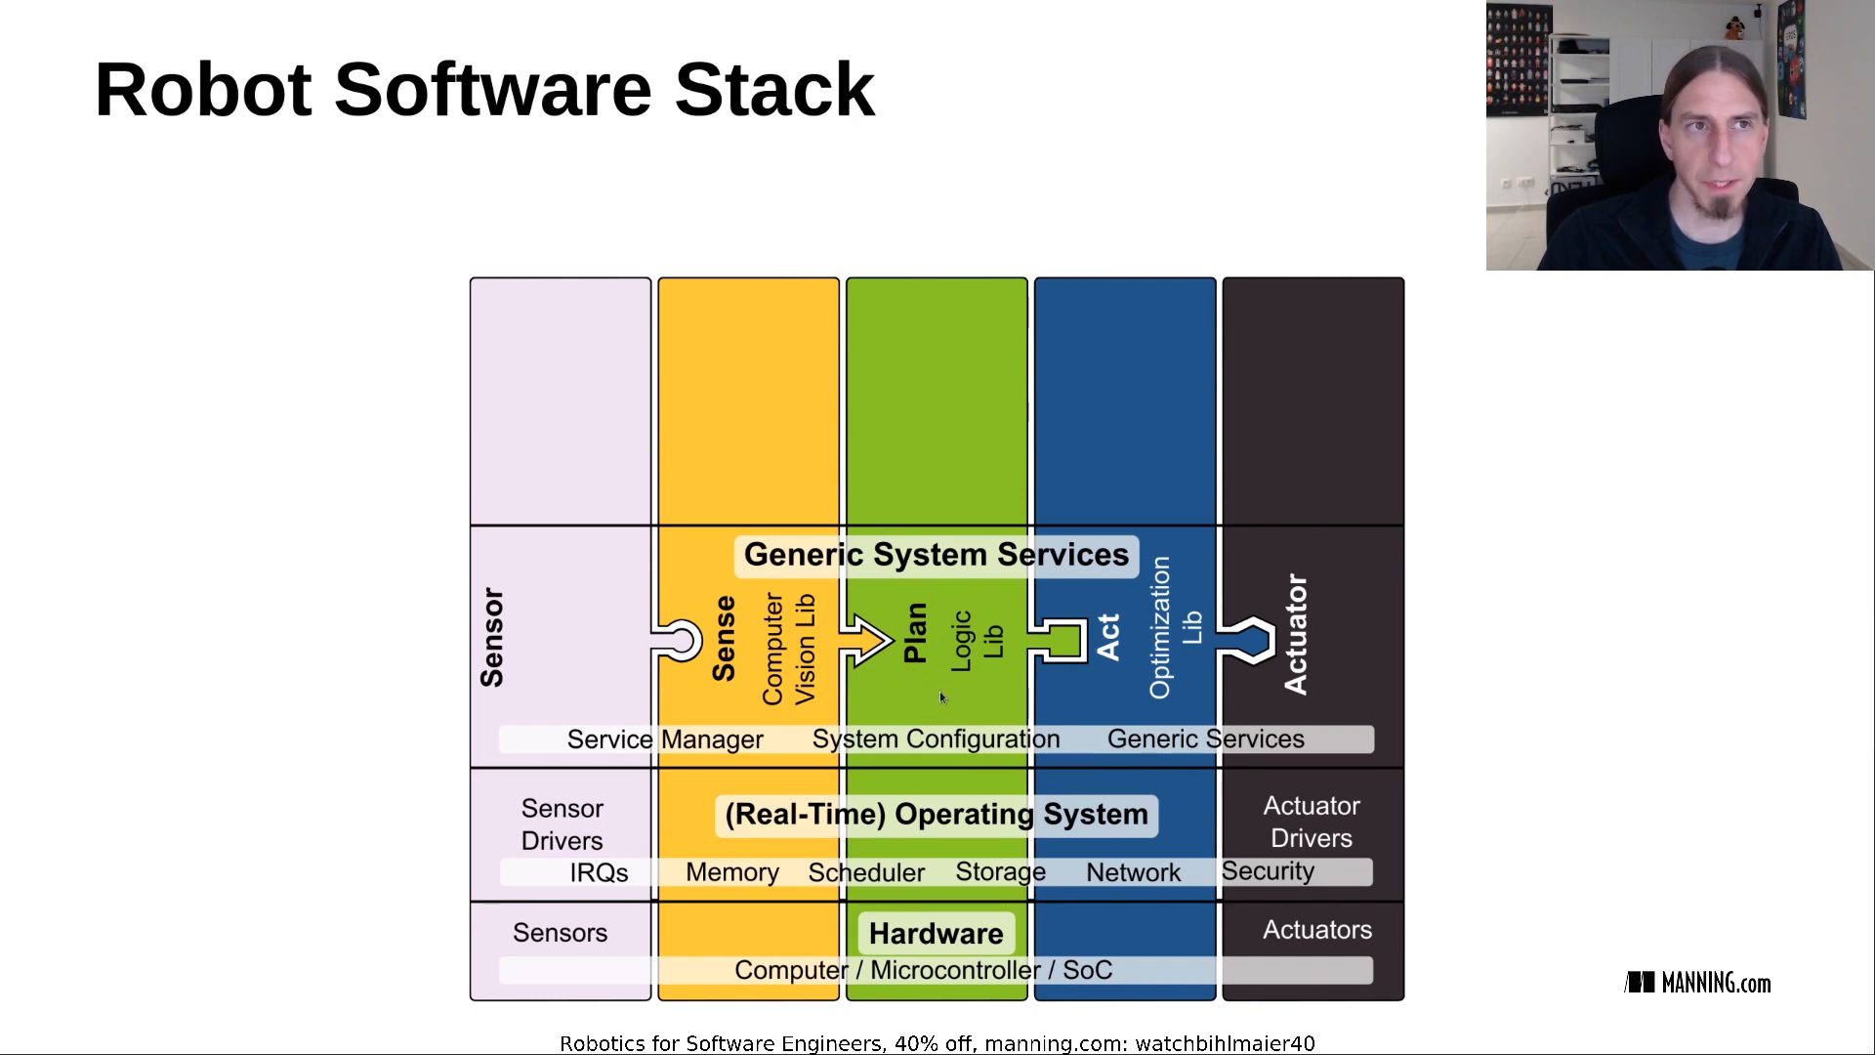
pyautogui.moveTo(943, 673)
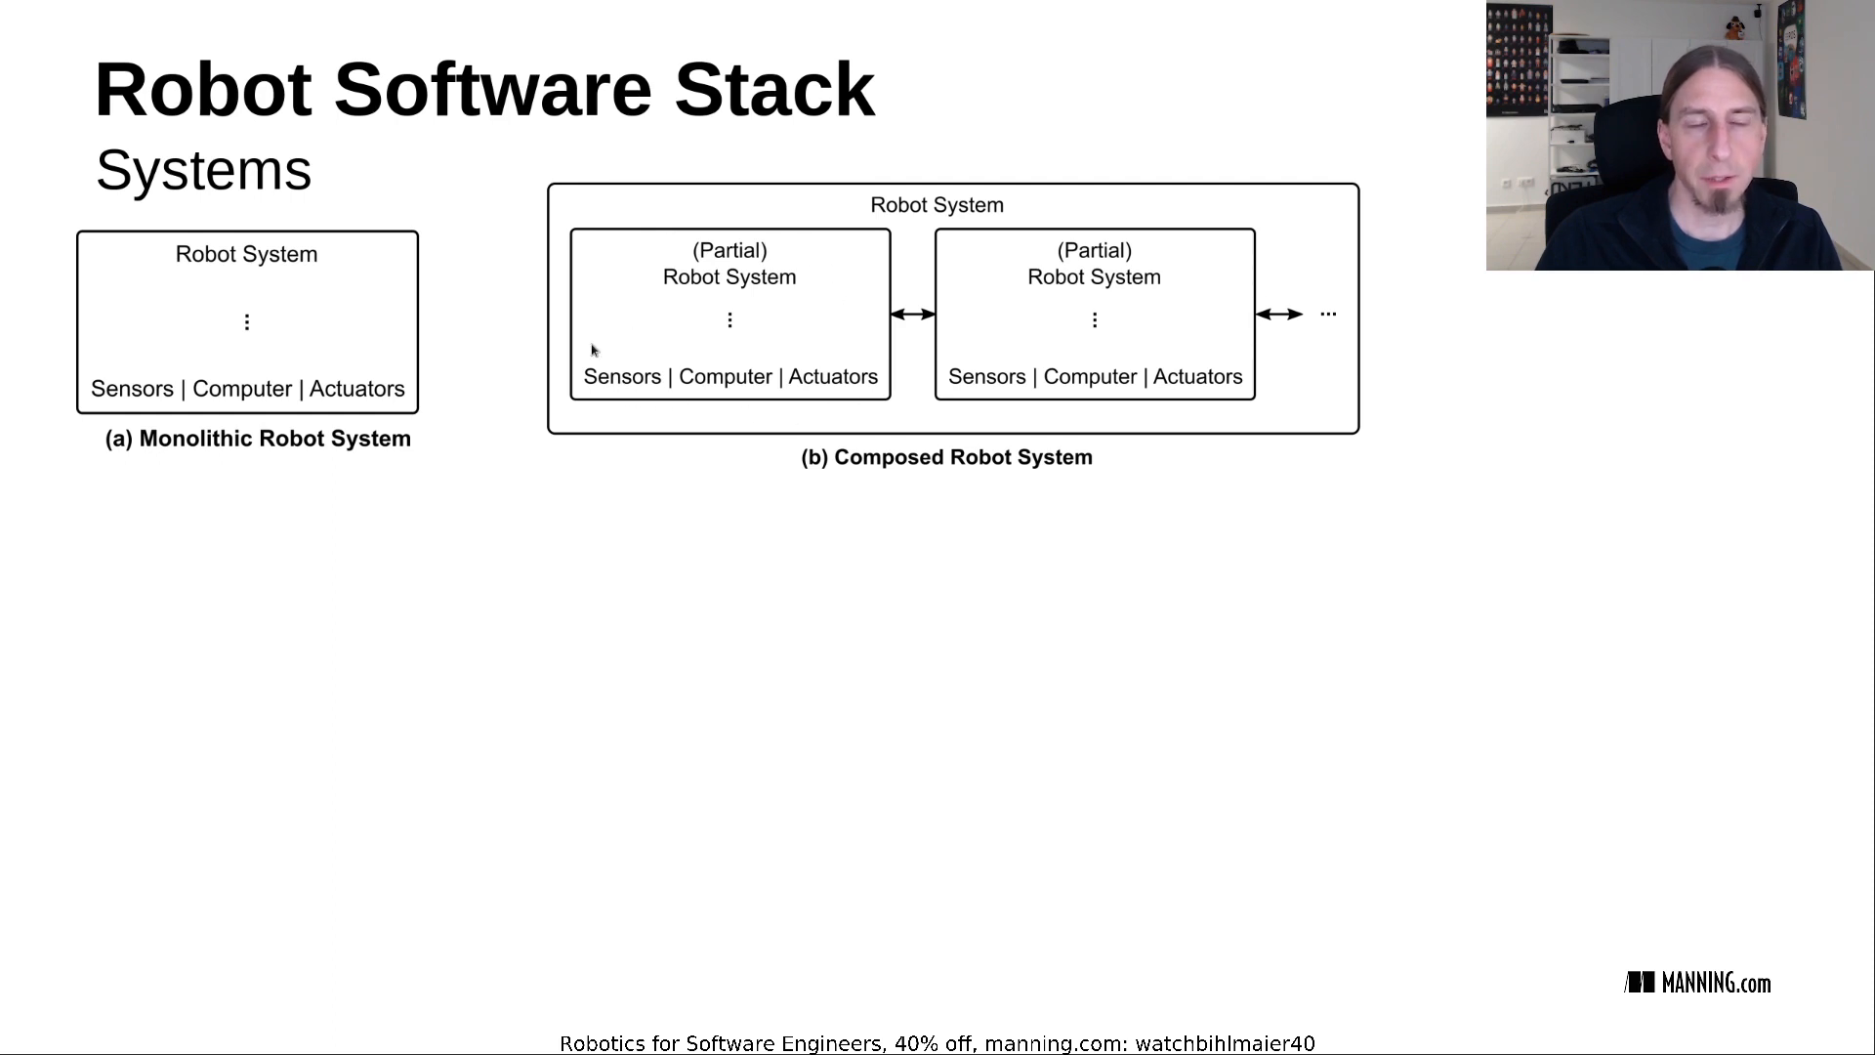
pyautogui.moveTo(701, 326)
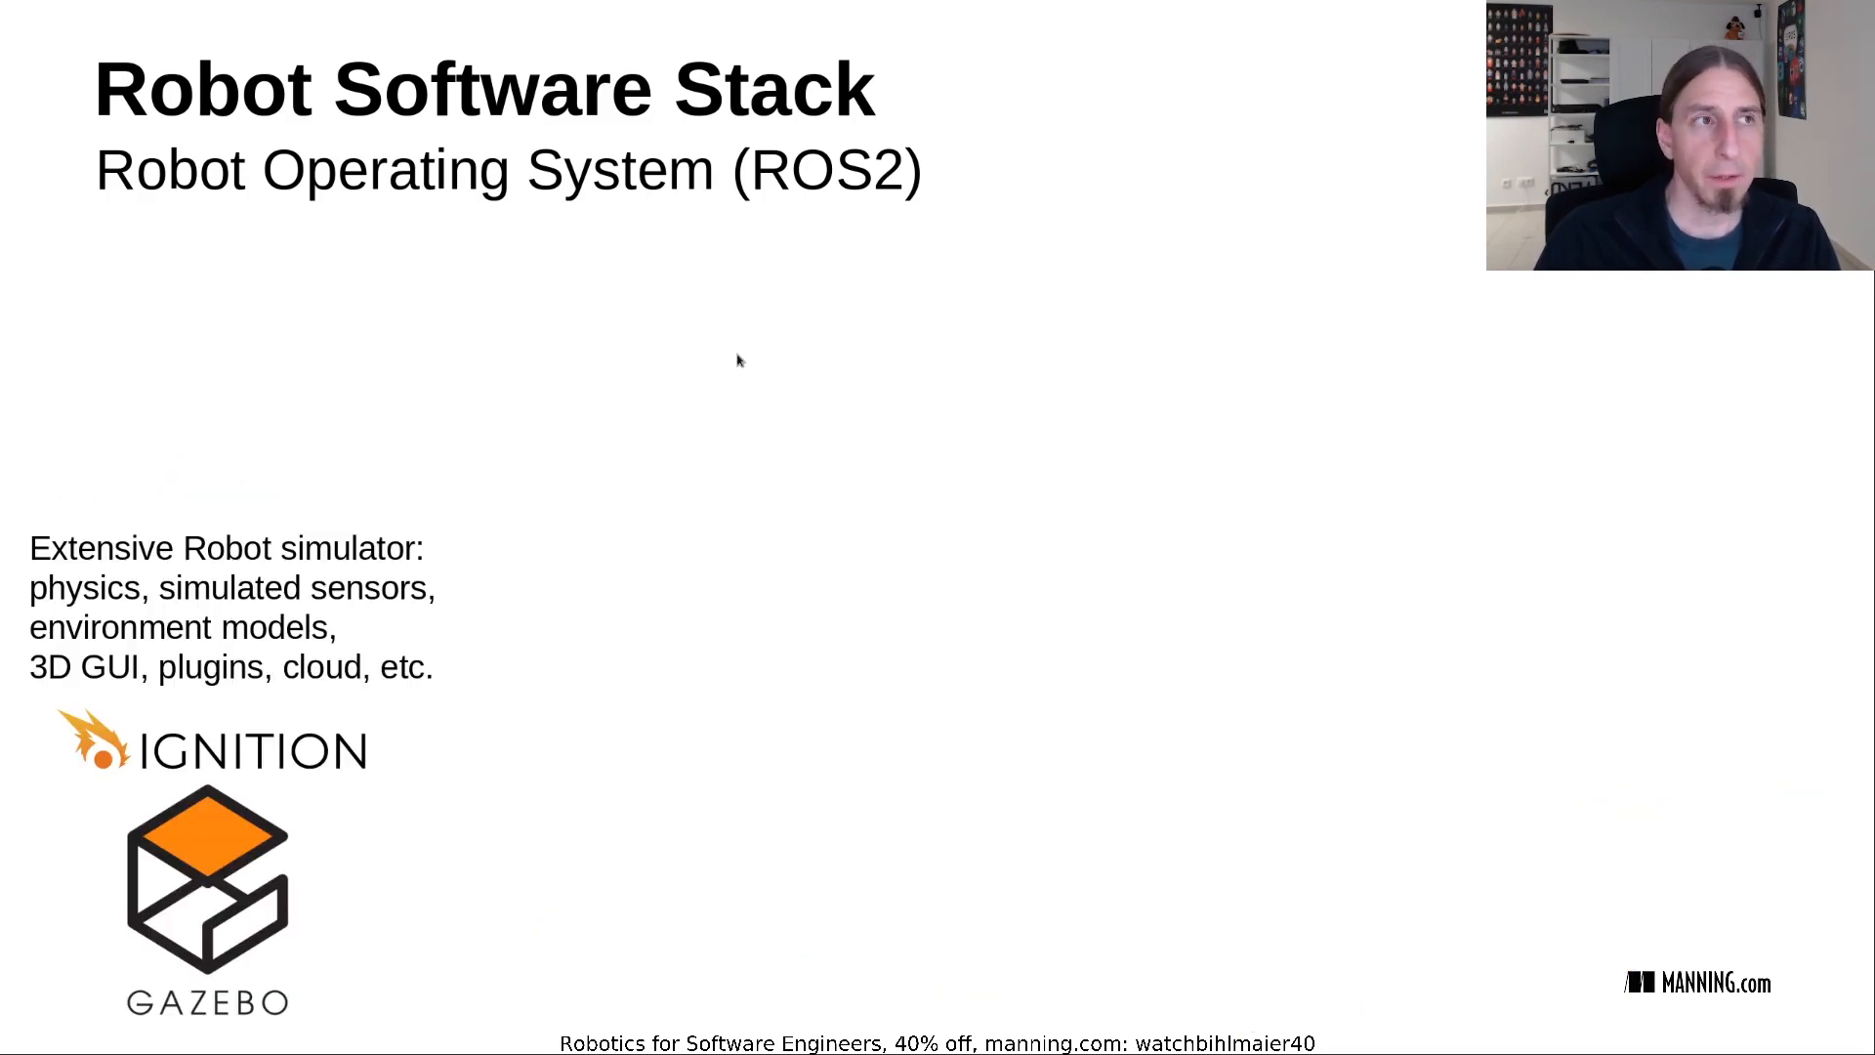
pyautogui.moveTo(467, 433)
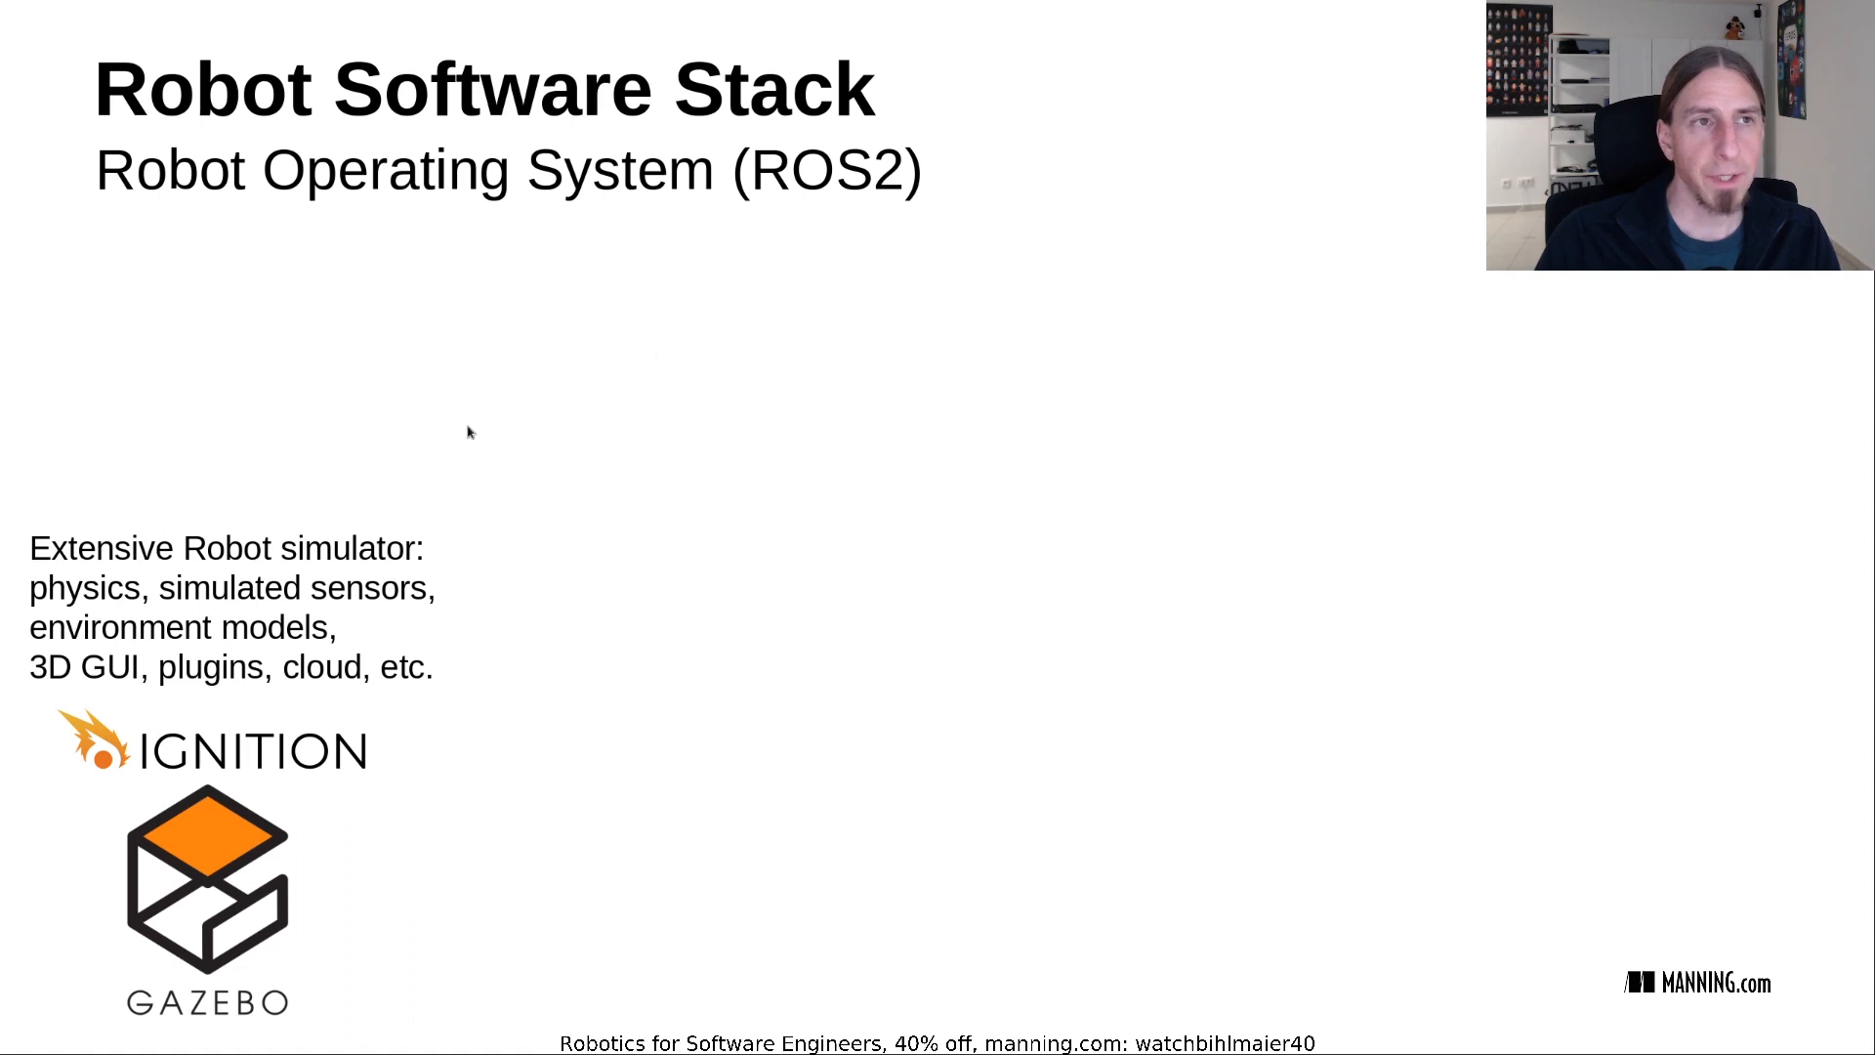
pyautogui.moveTo(213, 562)
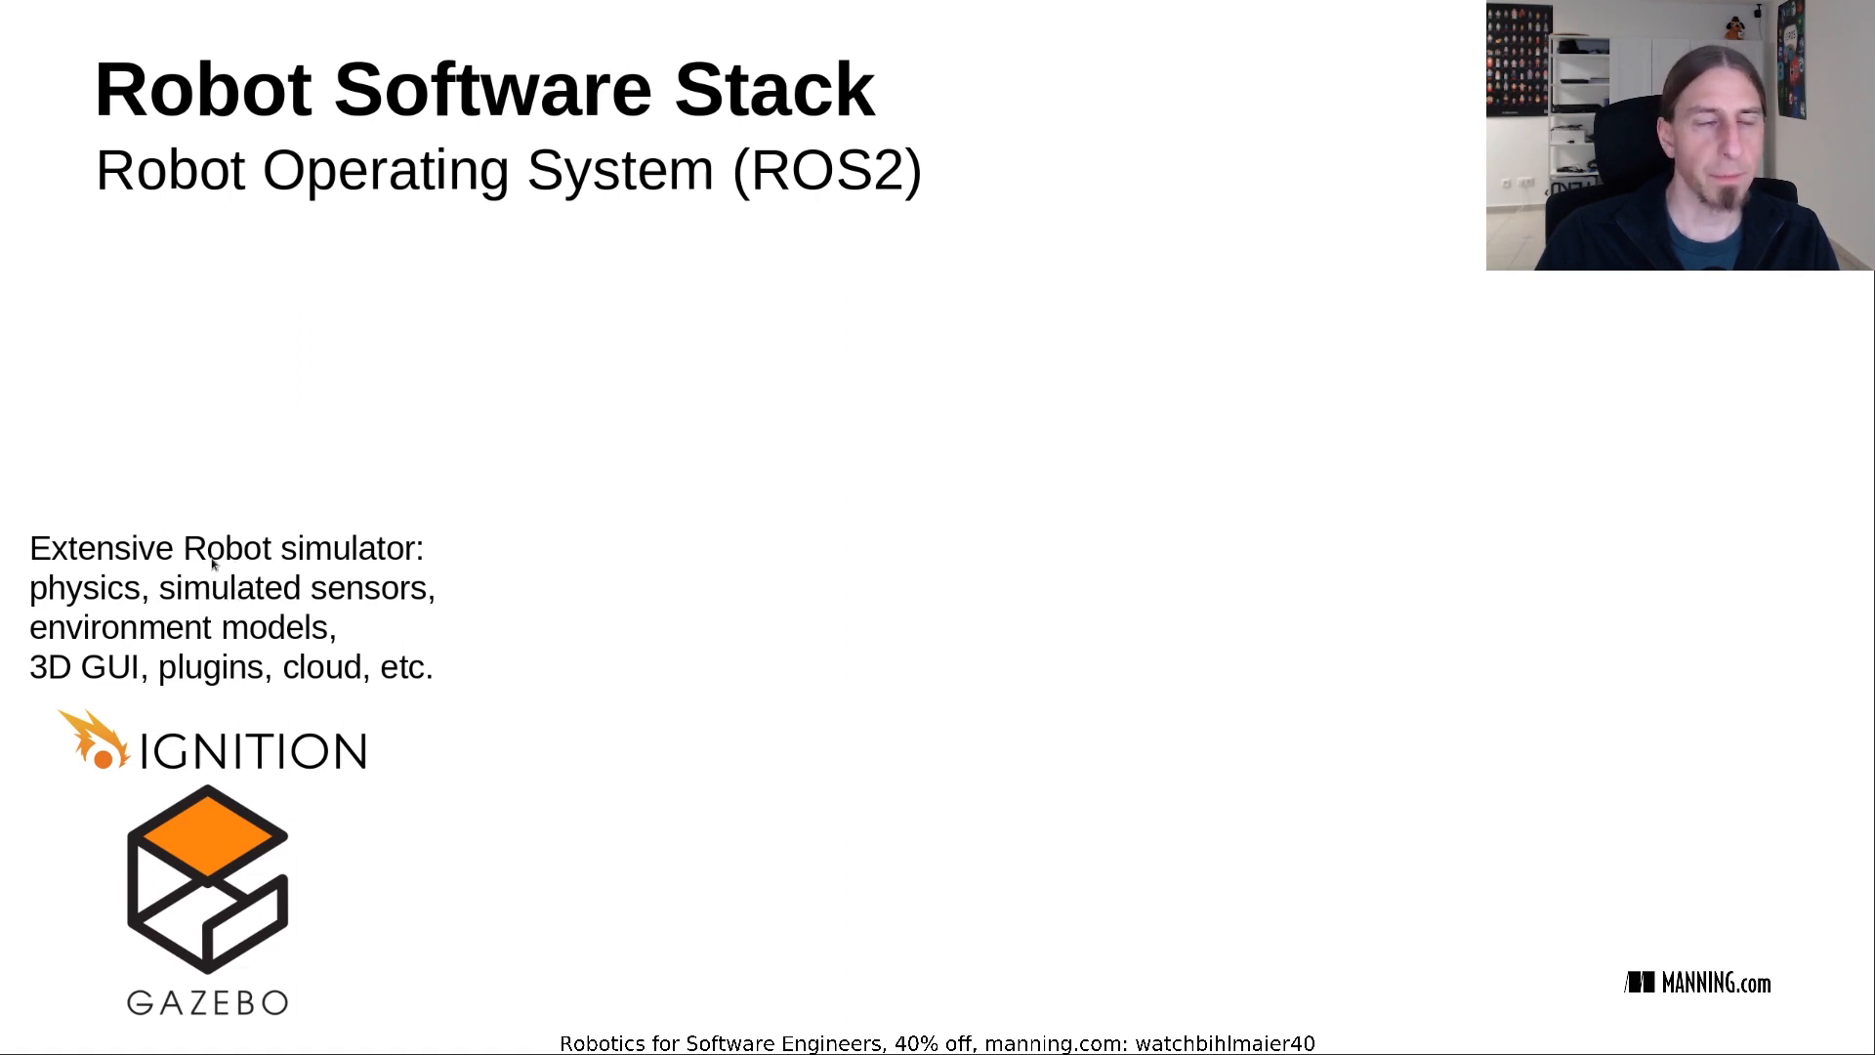
pyautogui.moveTo(359, 877)
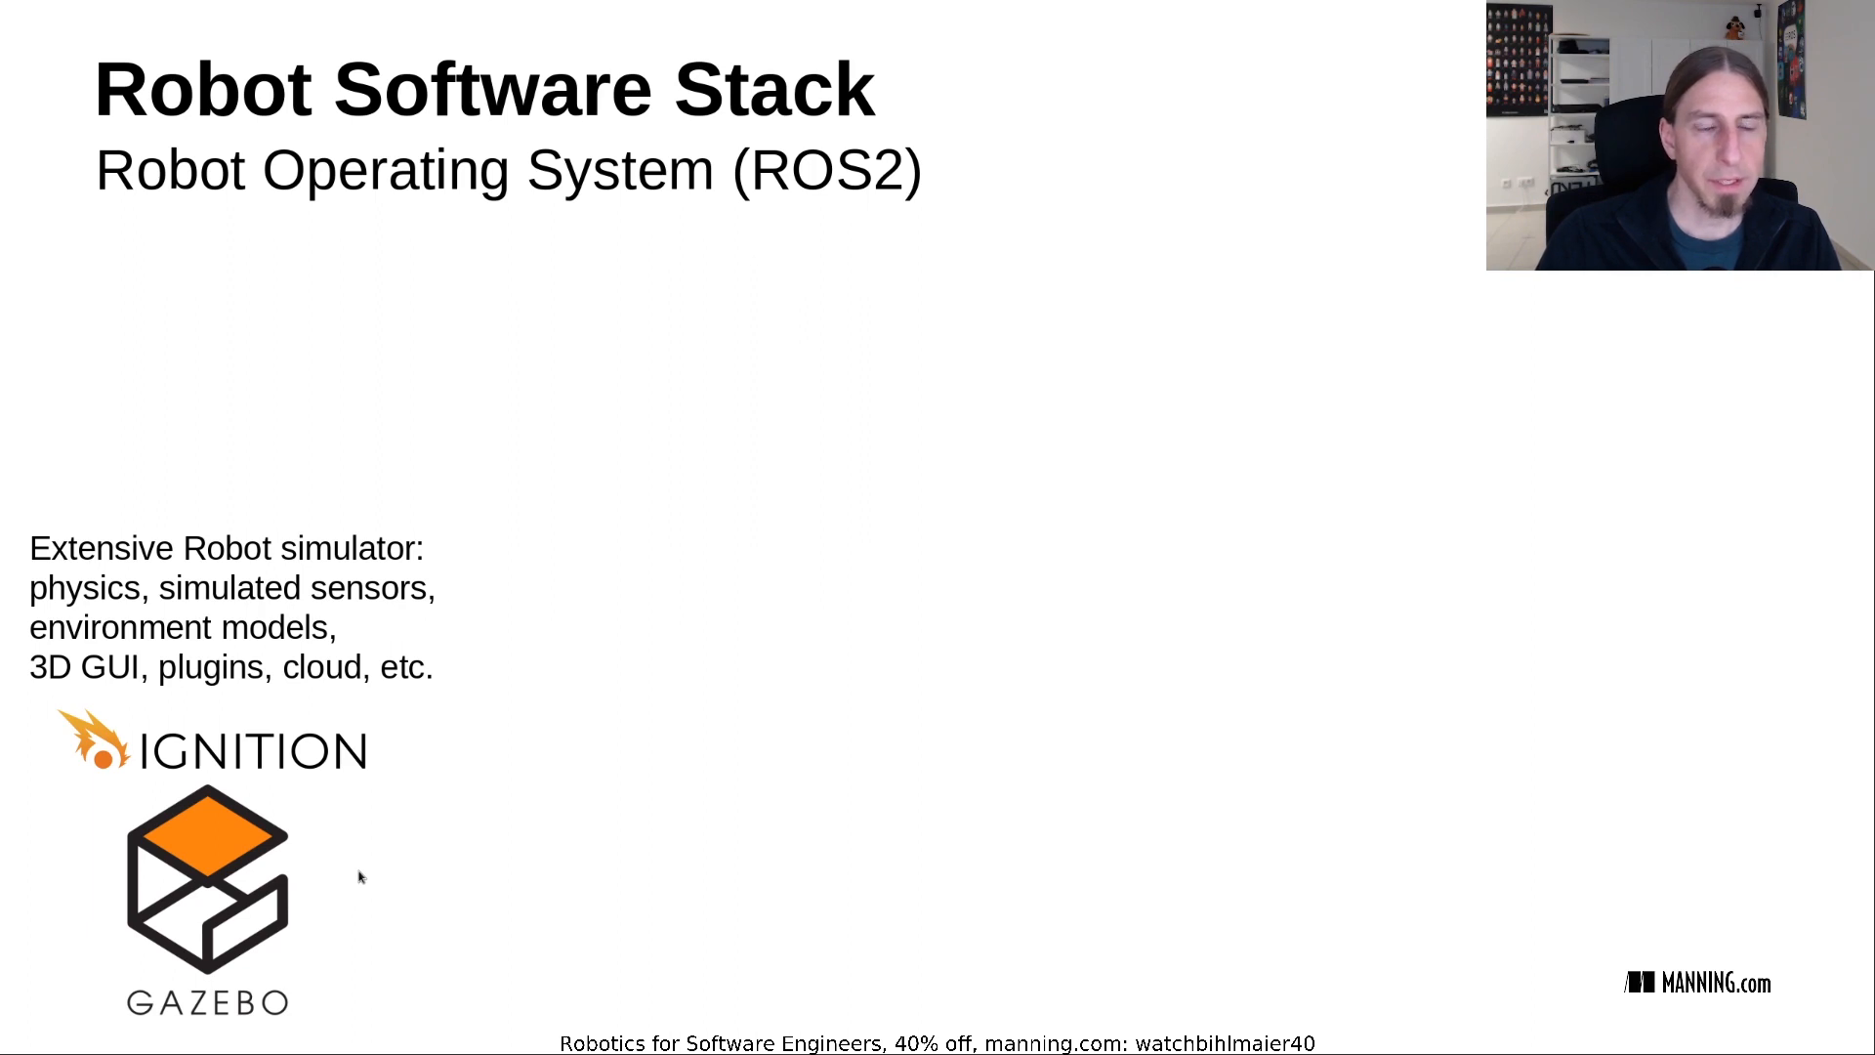
pyautogui.moveTo(721, 586)
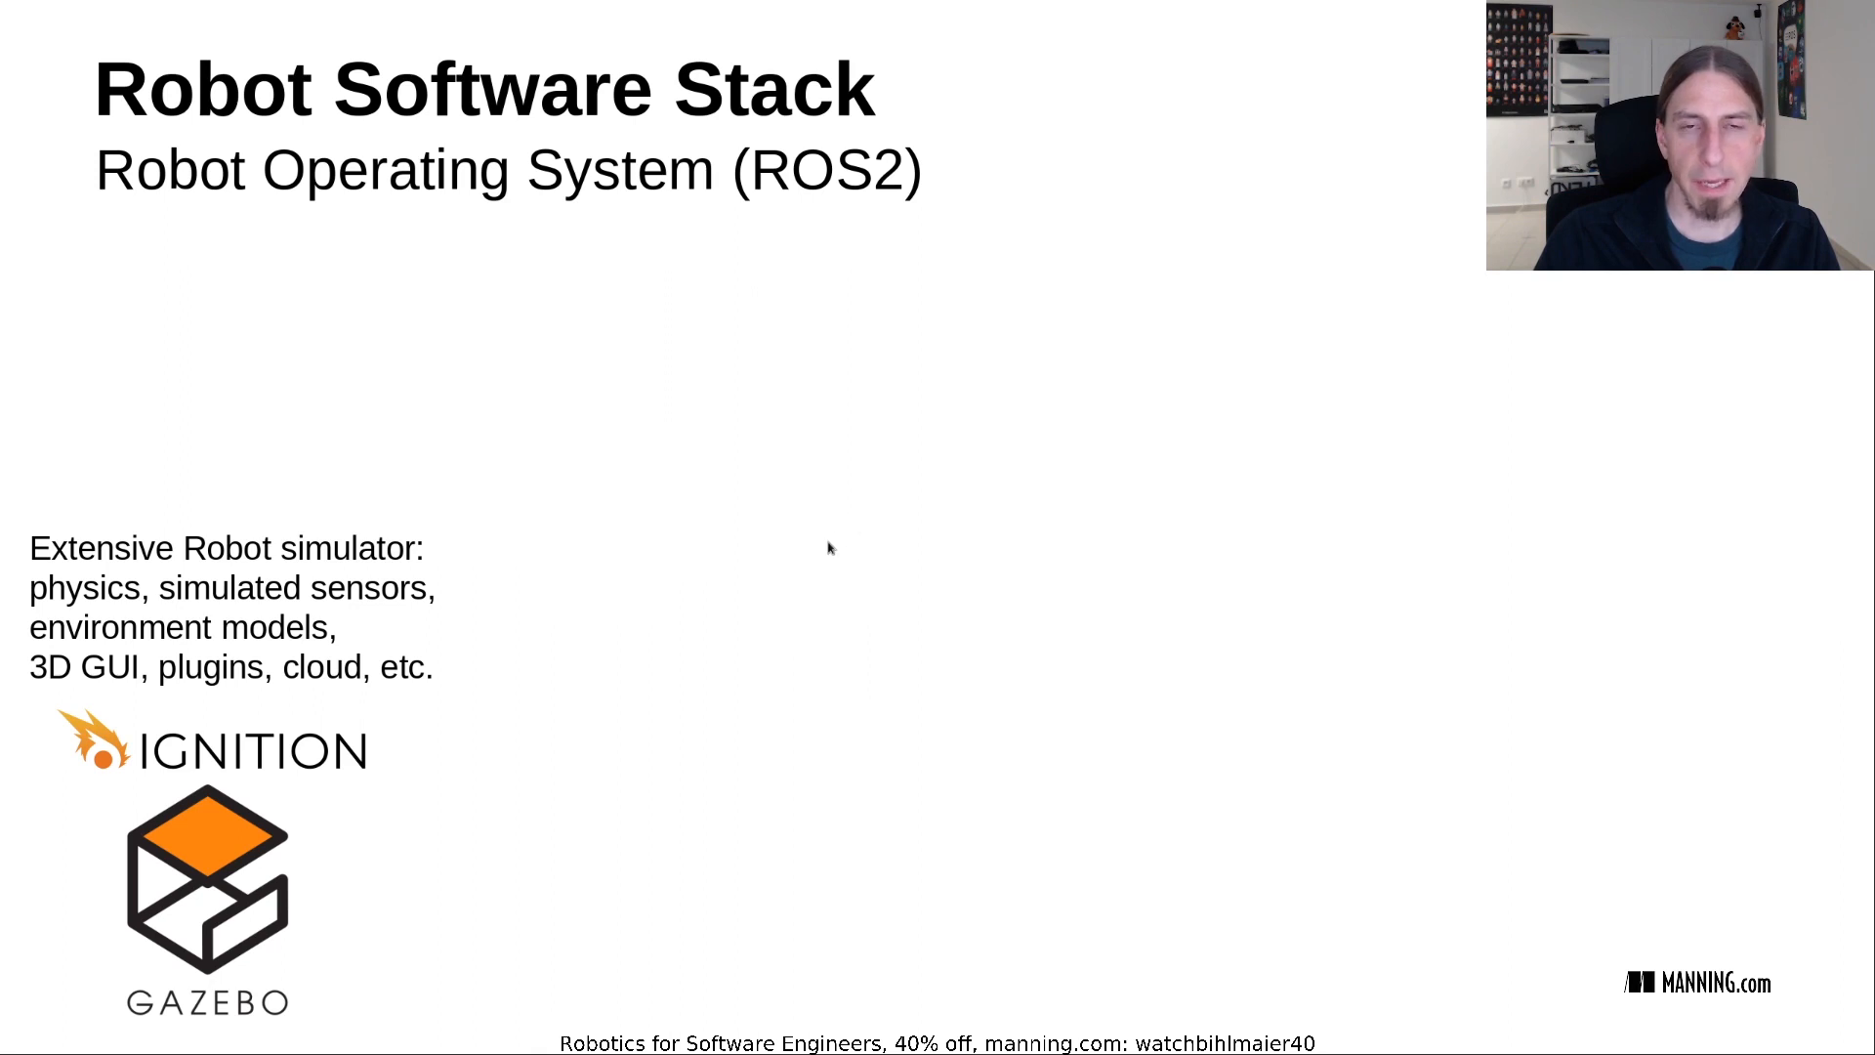
pyautogui.moveTo(854, 522)
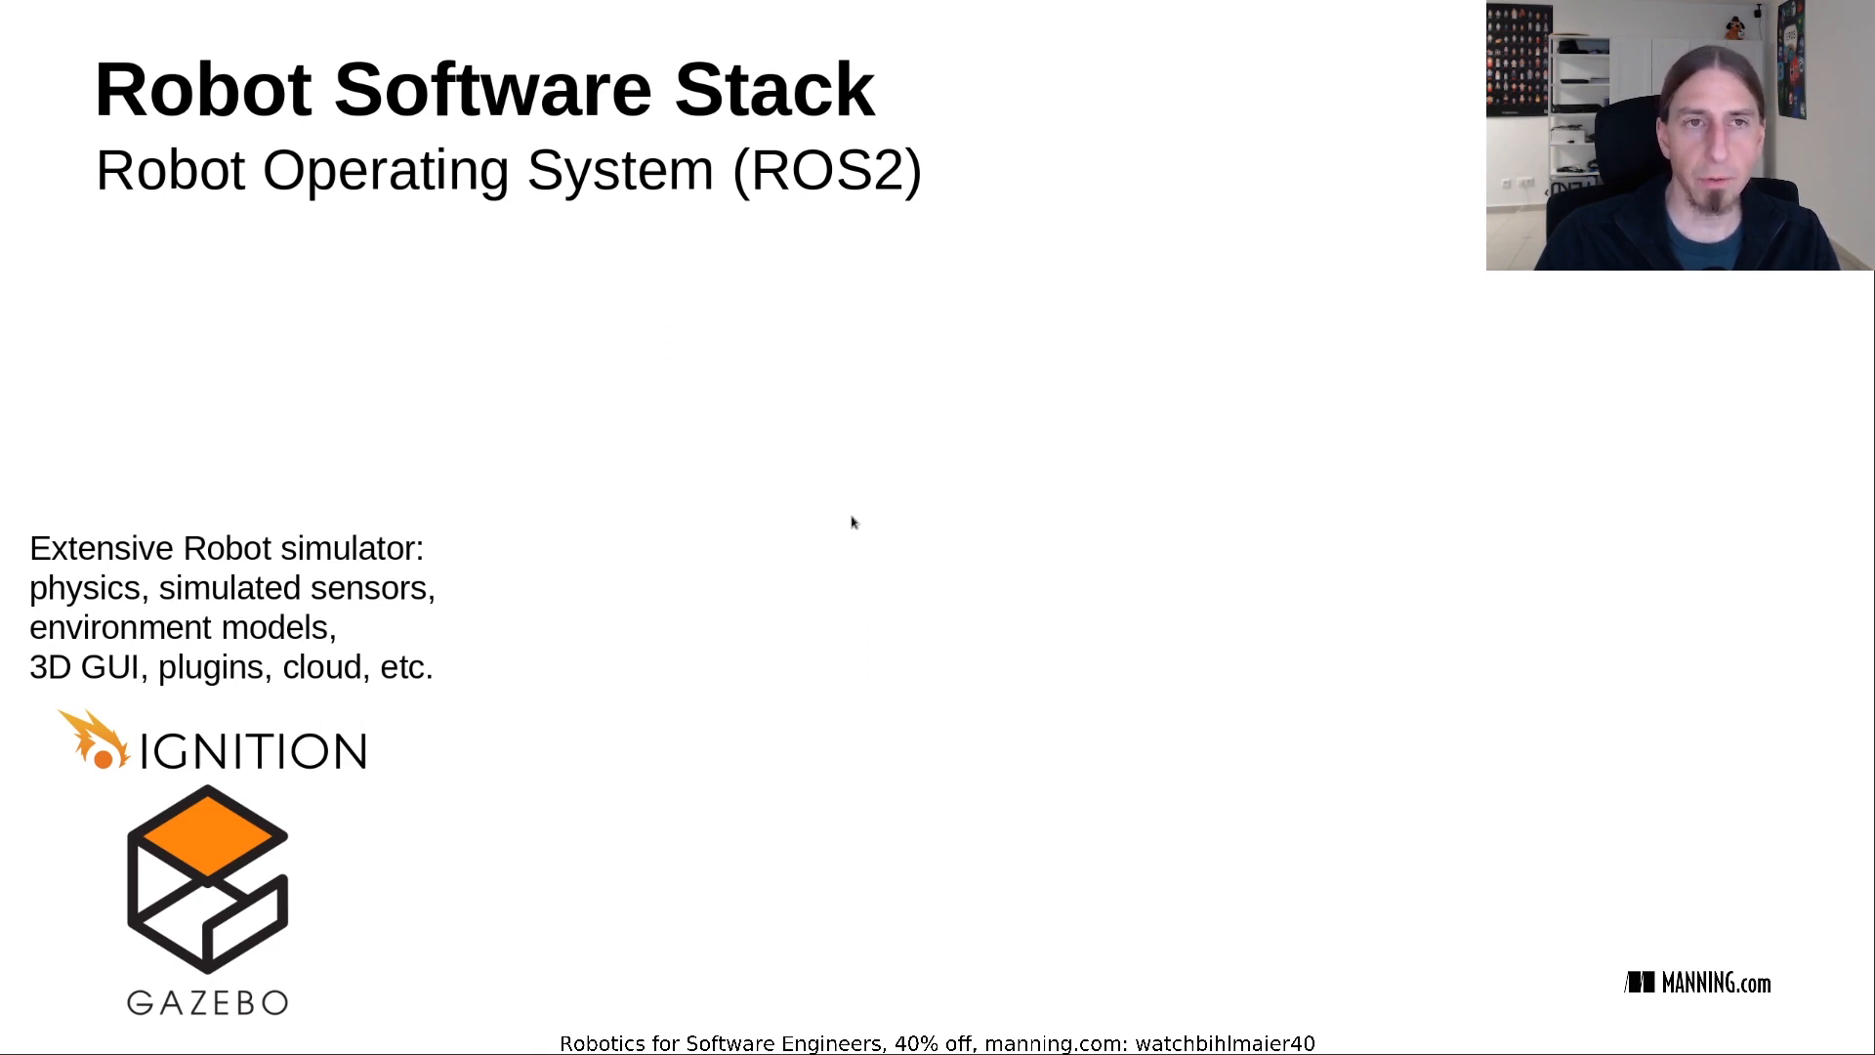
pyautogui.moveTo(834, 531)
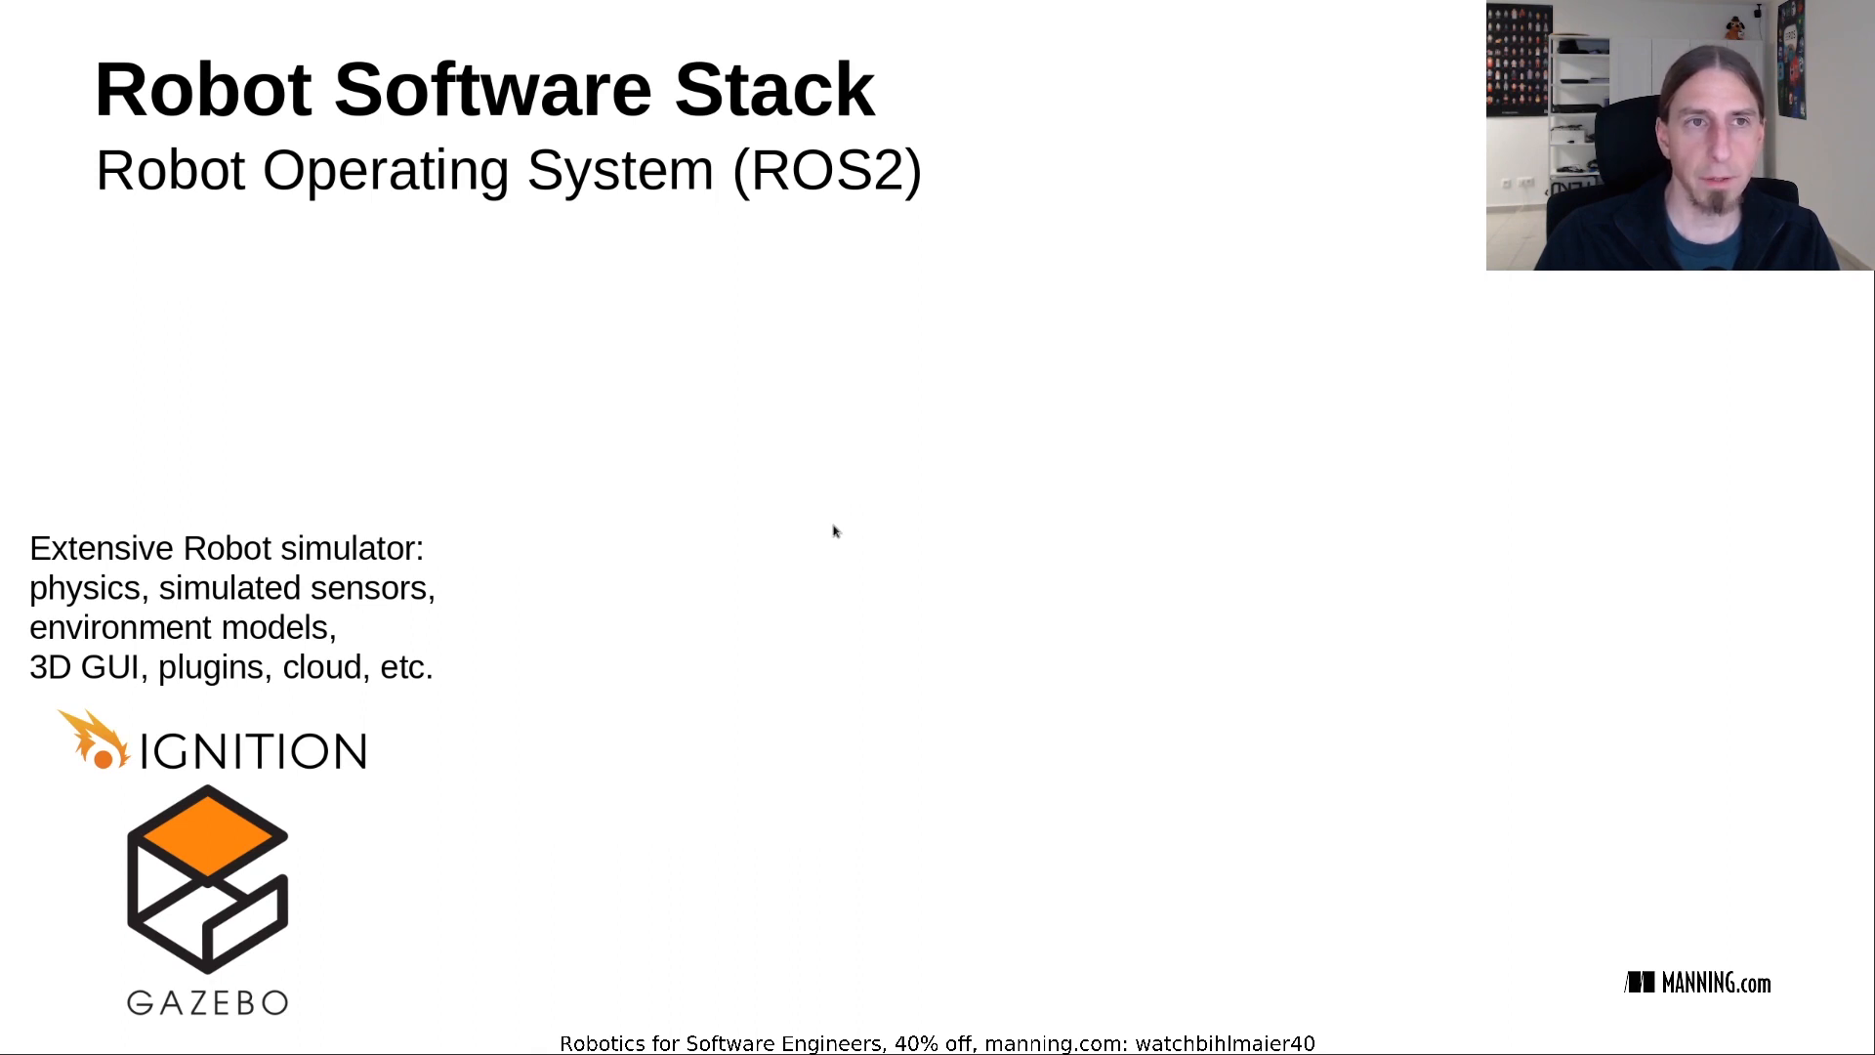
pyautogui.moveTo(787, 548)
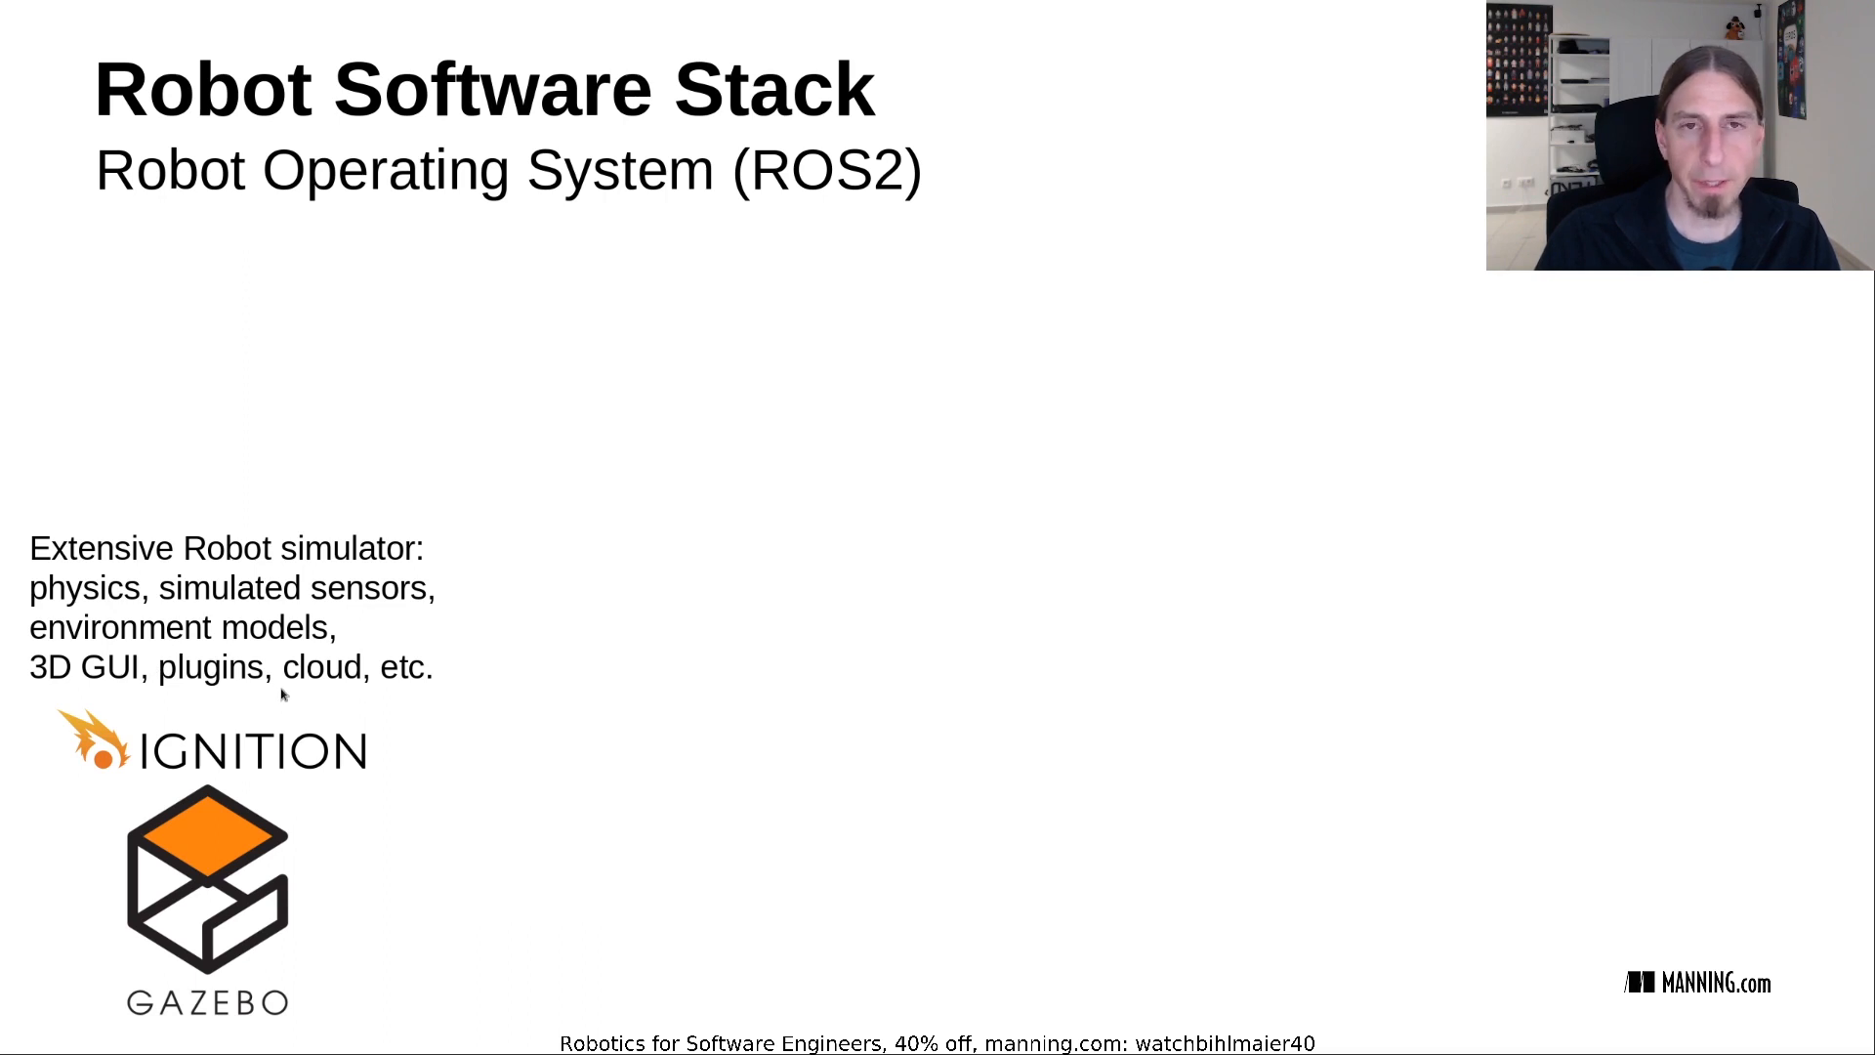
pyautogui.moveTo(642, 539)
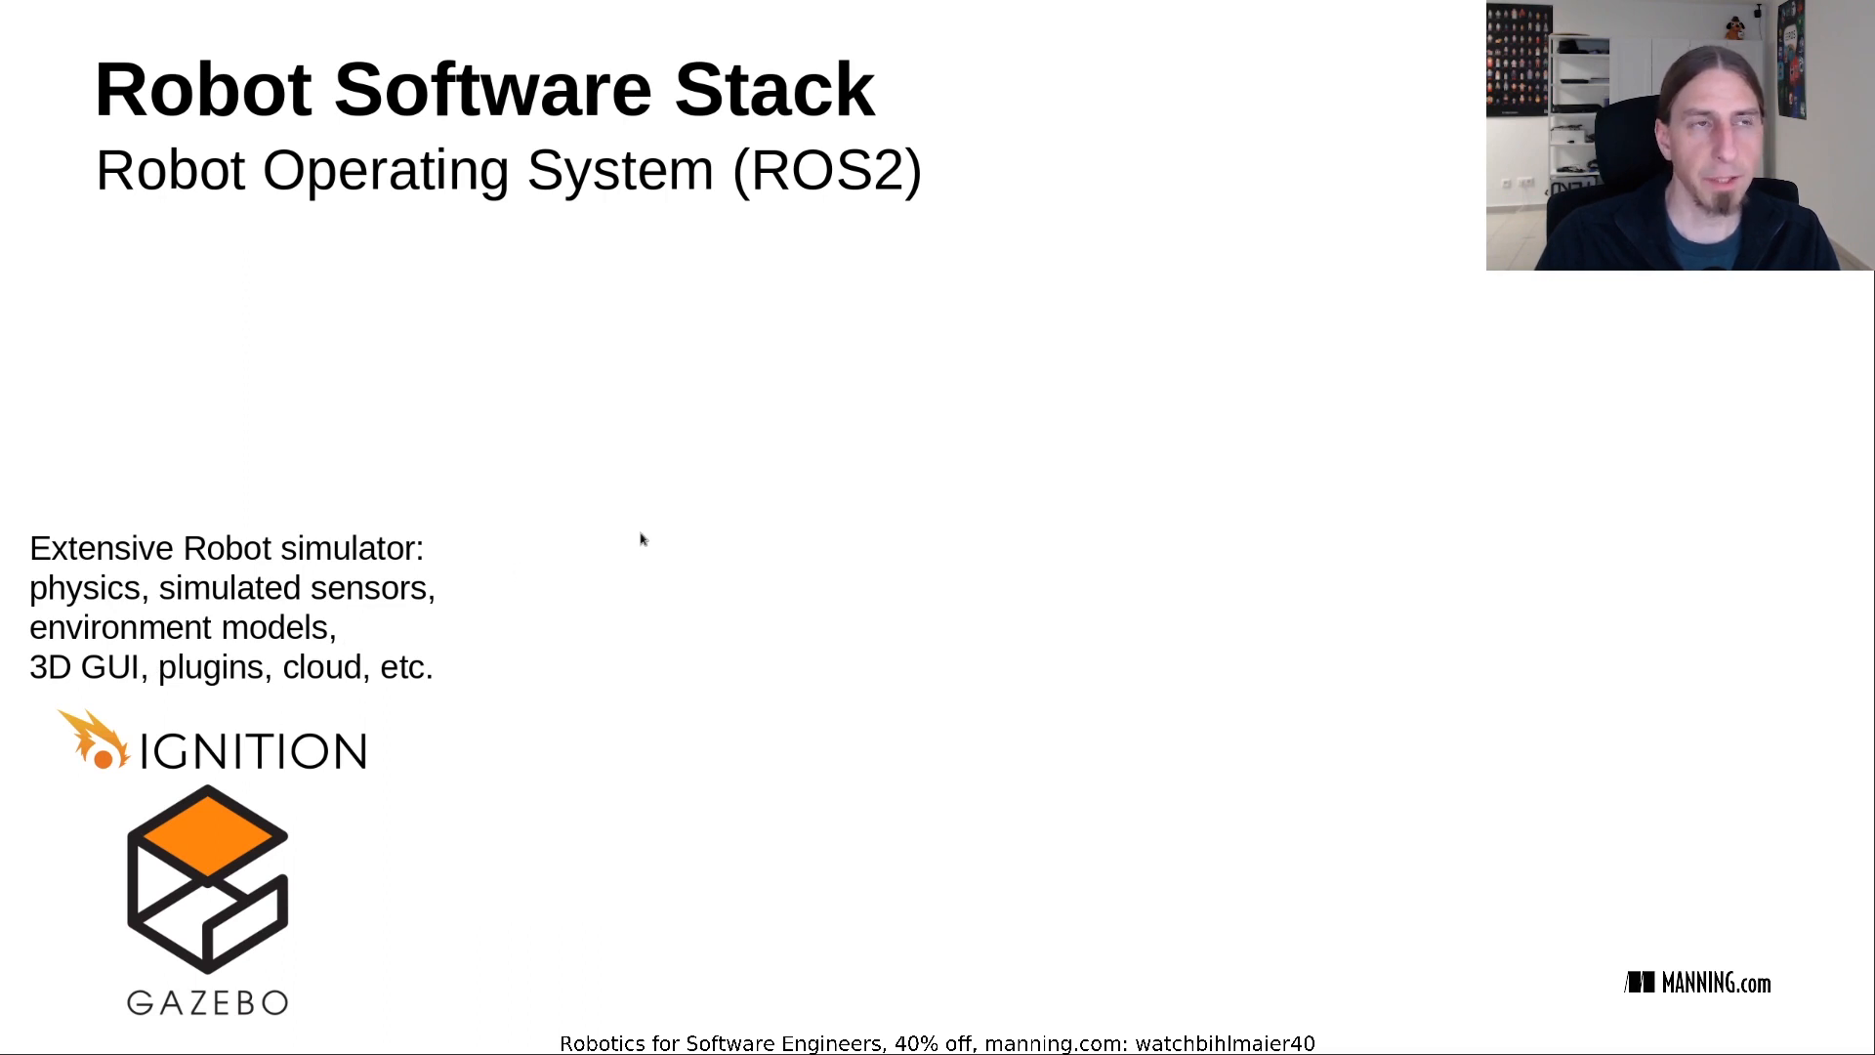